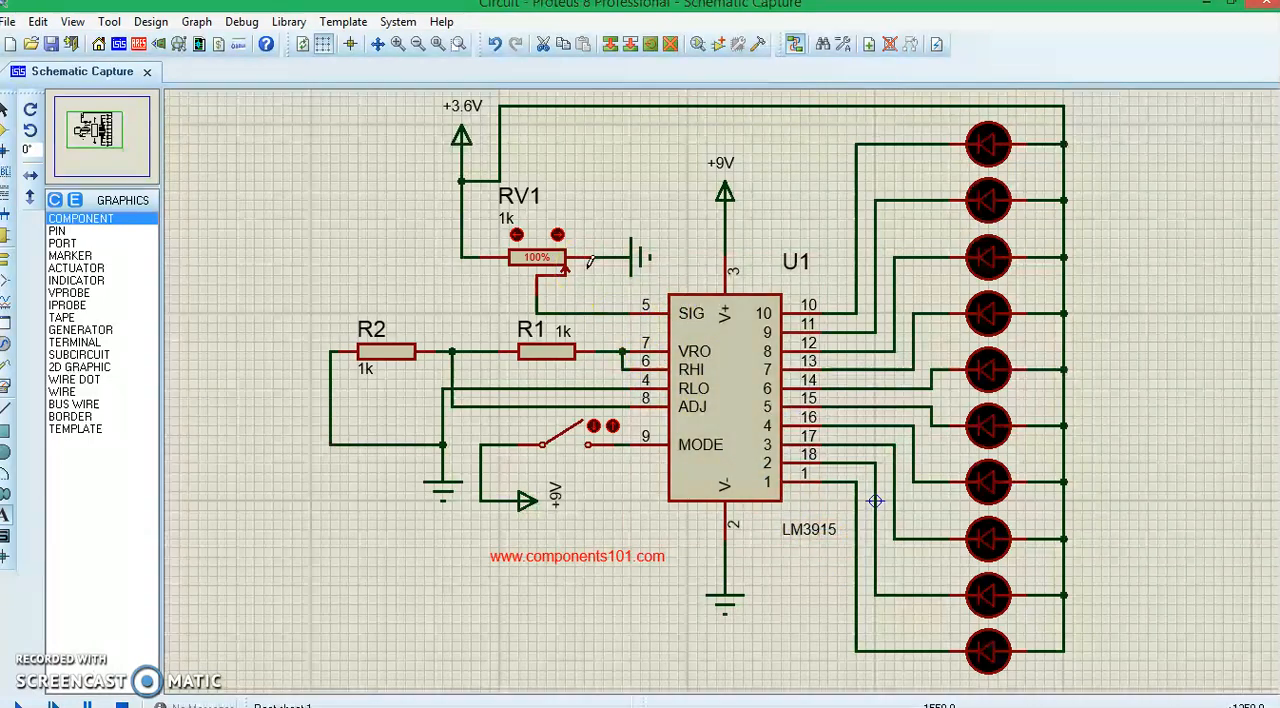
Review the LM3915 bar-graph schematic in Proteus before moving to the datasheet
{"action": "left_click", "coordinate": [724, 390]}
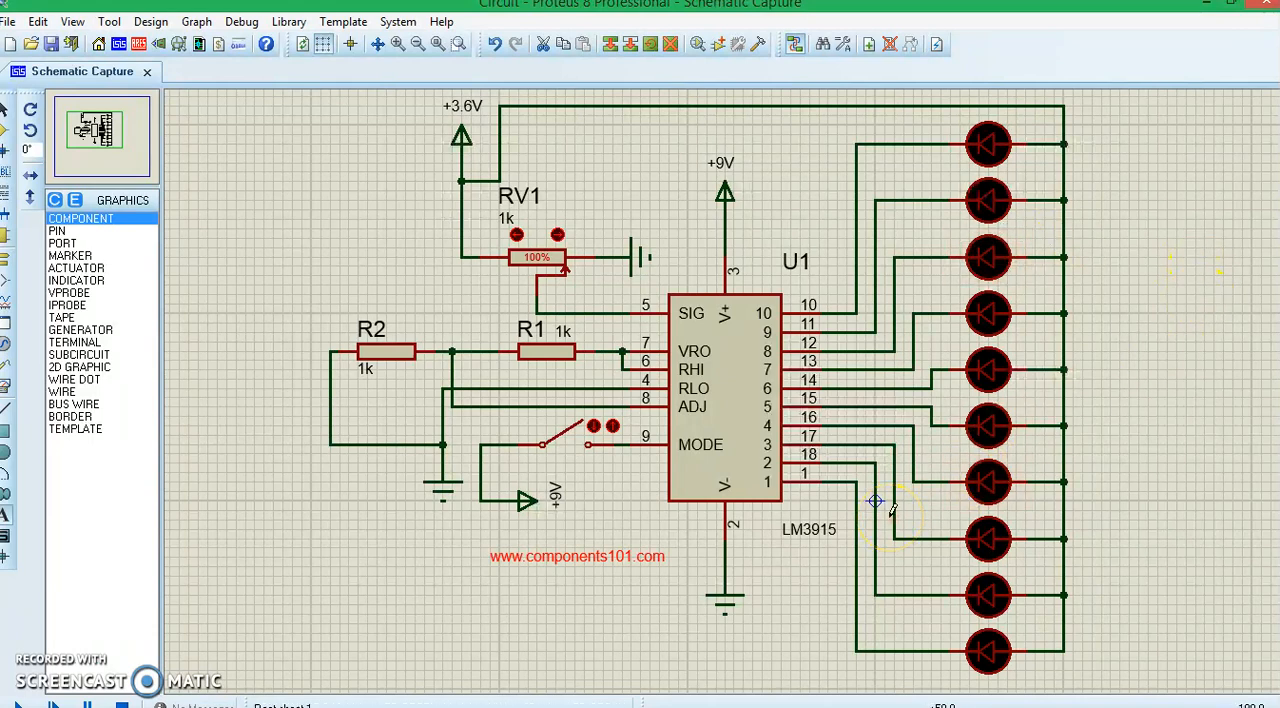
{"action": "mouse_move", "coordinate": [420, 616]}
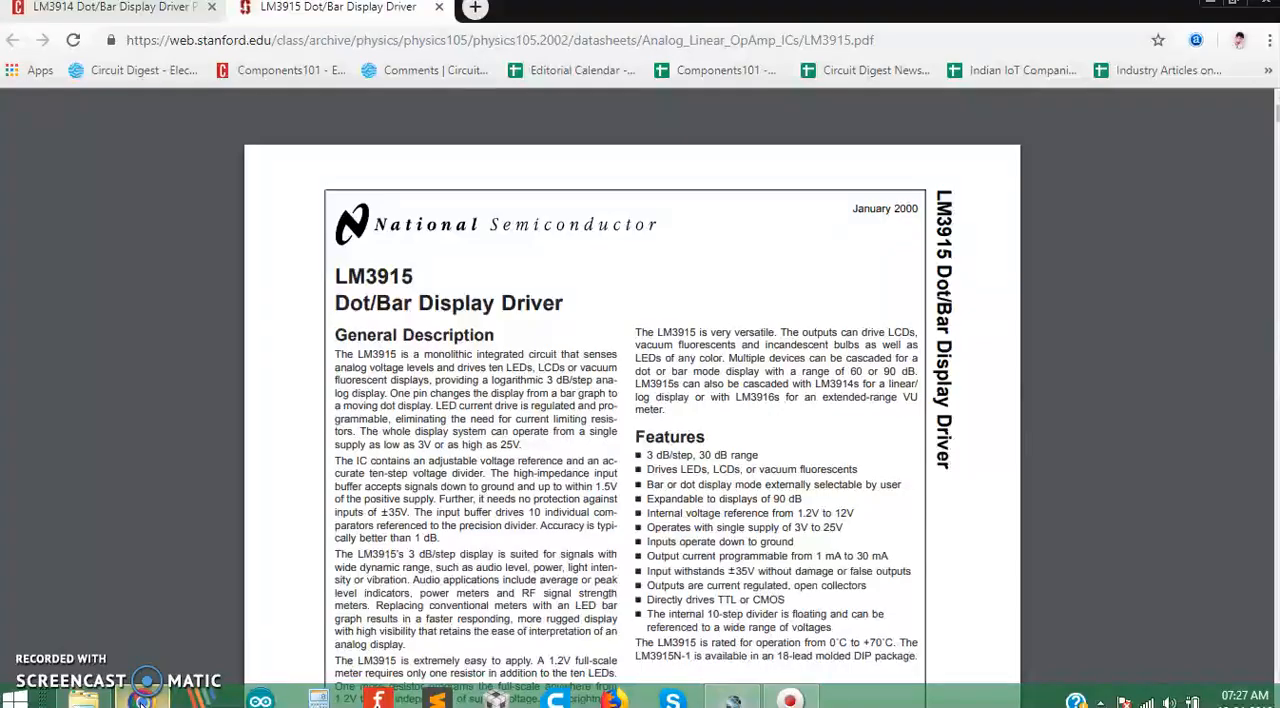
Read the Components101 LM3914 page through its features, equivalents and usage sections
{"action": "left_click", "coordinate": [110, 8]}
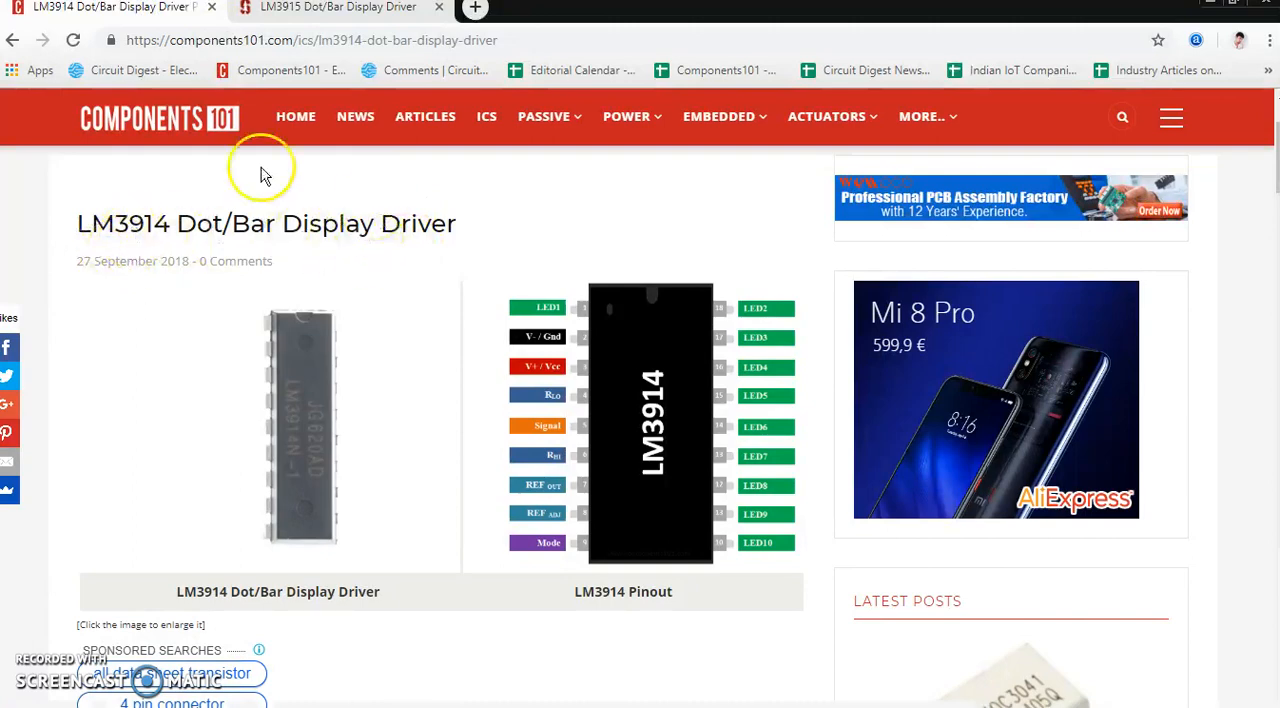
{"action": "scroll", "scroll_direction": "down", "scroll_amount": 3}
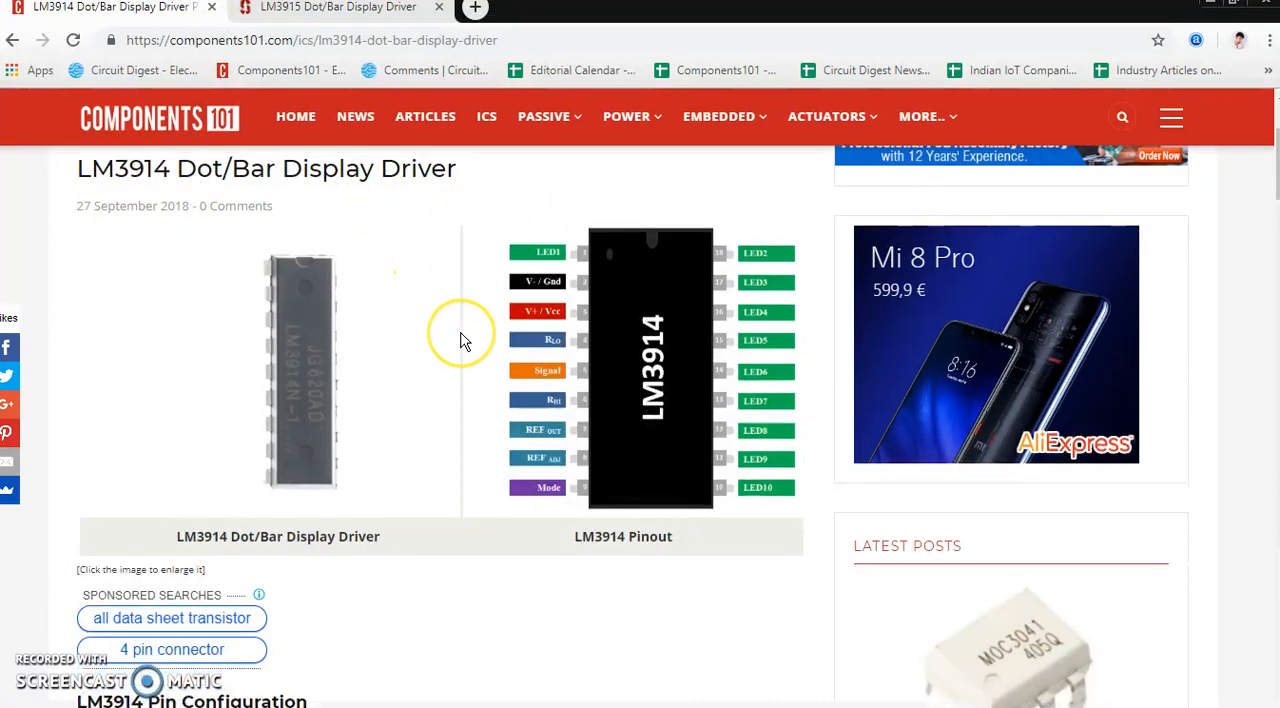
{"action": "scroll", "scroll_direction": "down", "scroll_amount": 3}
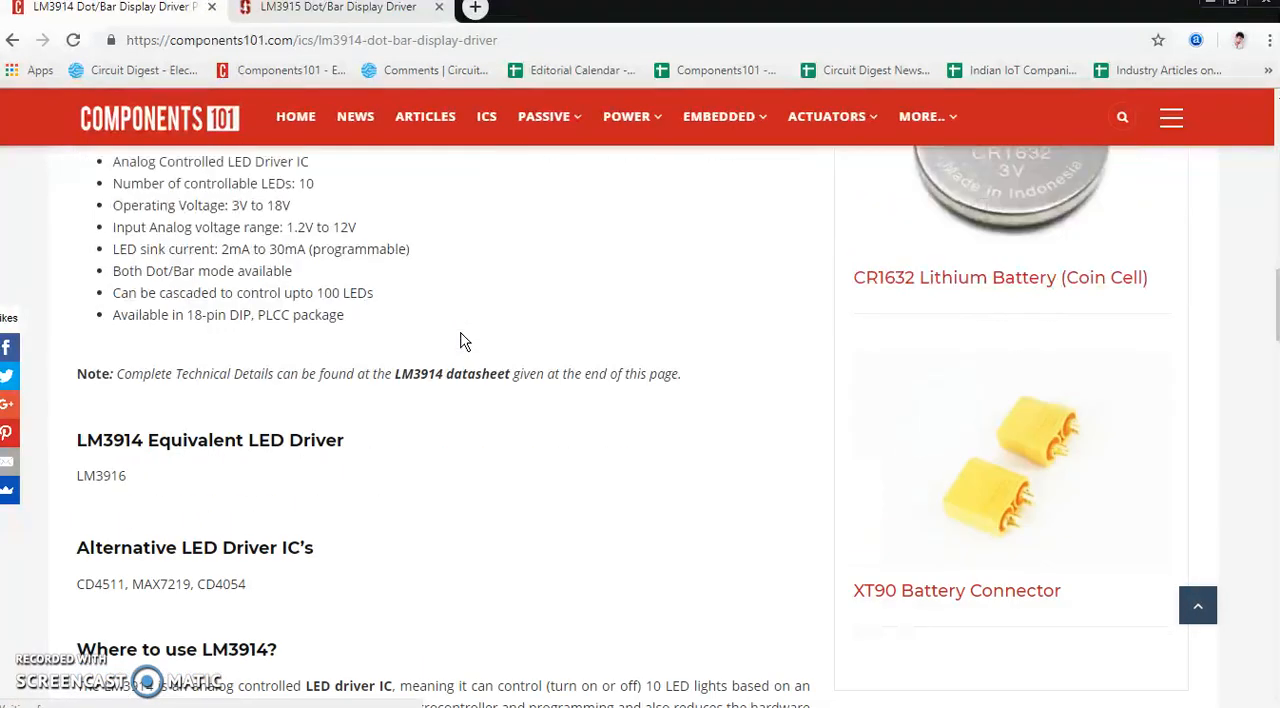
{"action": "mouse_move", "coordinate": [1028, 372]}
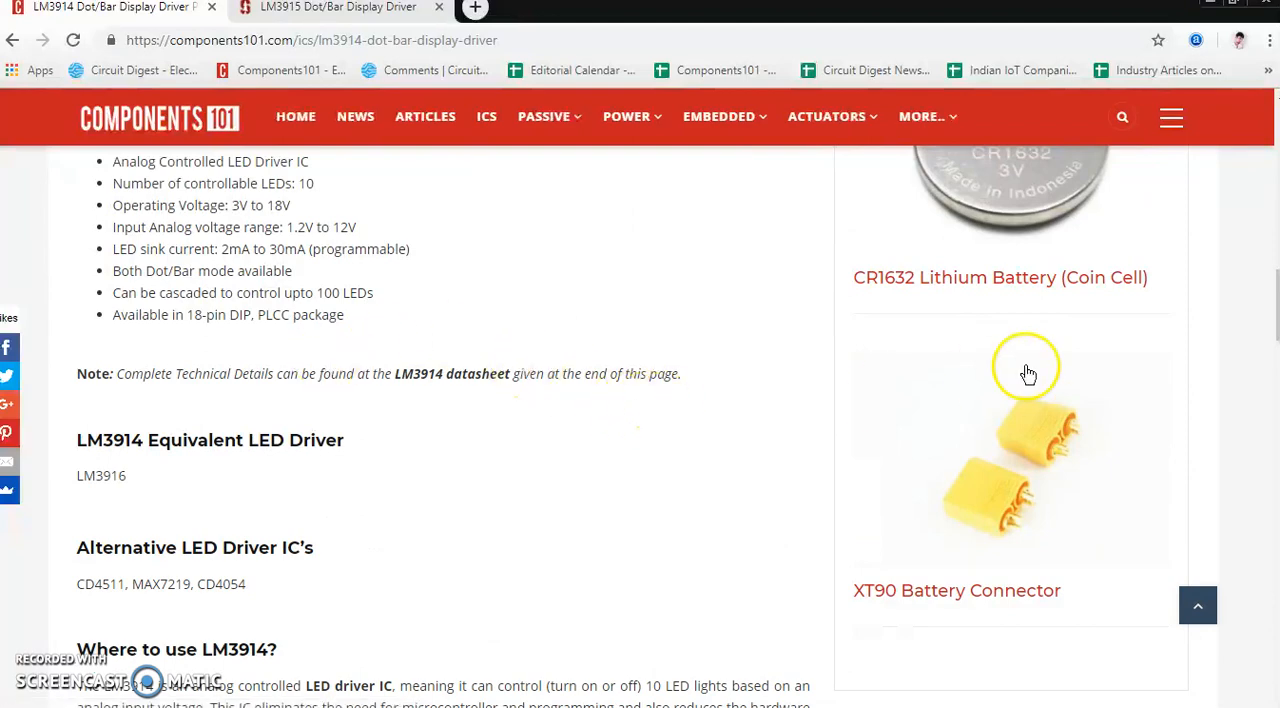
{"action": "scroll", "scroll_direction": "down", "scroll_amount": 3}
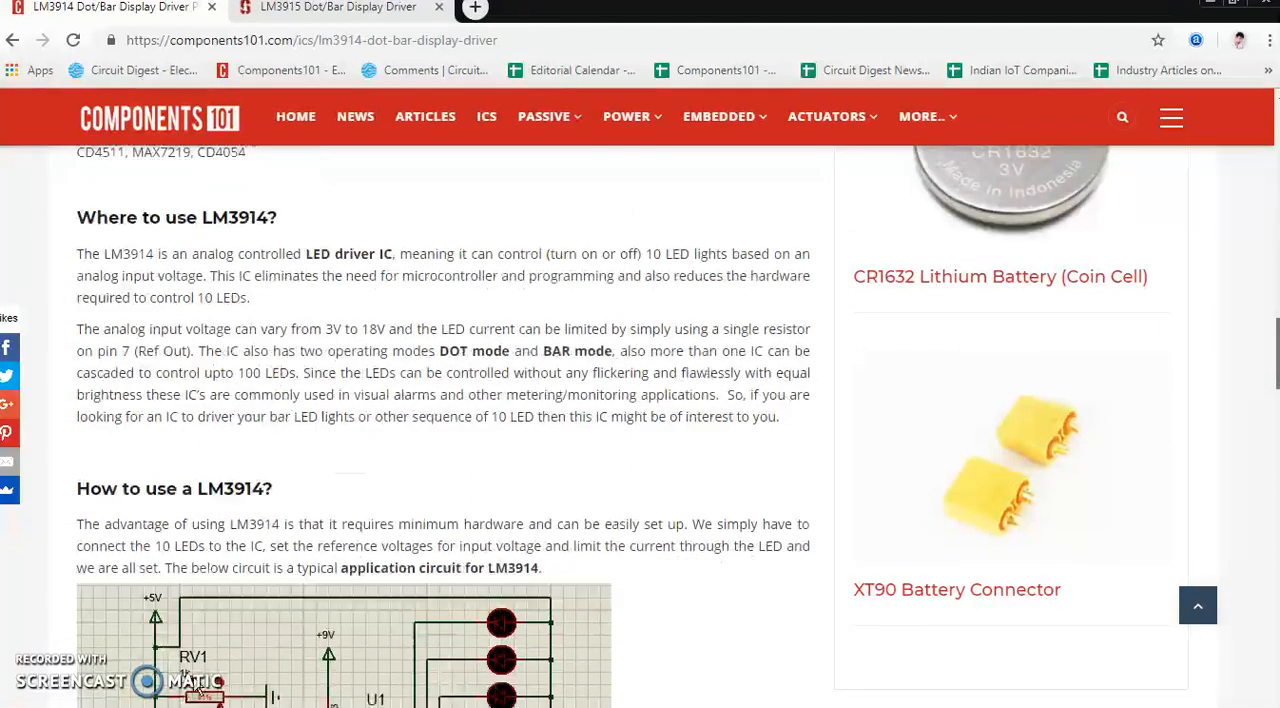
{"action": "scroll", "scroll_direction": "down", "scroll_amount": 3}
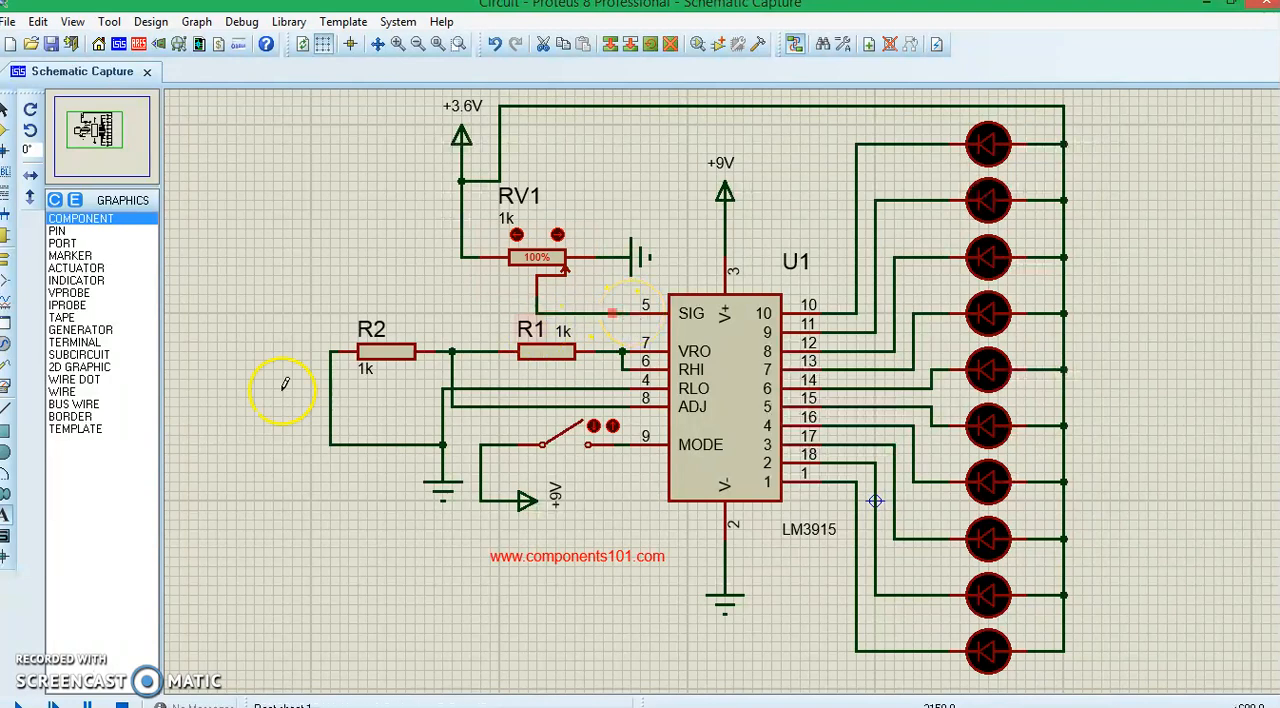
{"action": "left_click", "coordinate": [544, 350]}
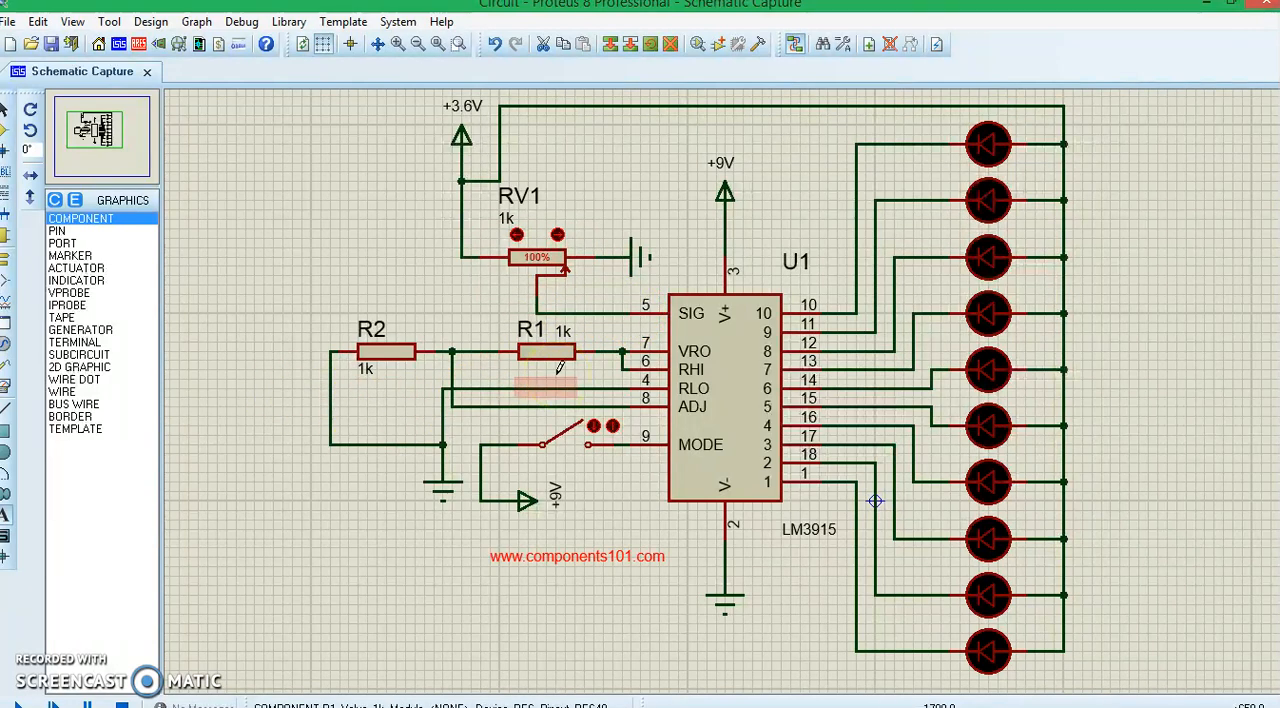
{"action": "mouse_move", "coordinate": [770, 196]}
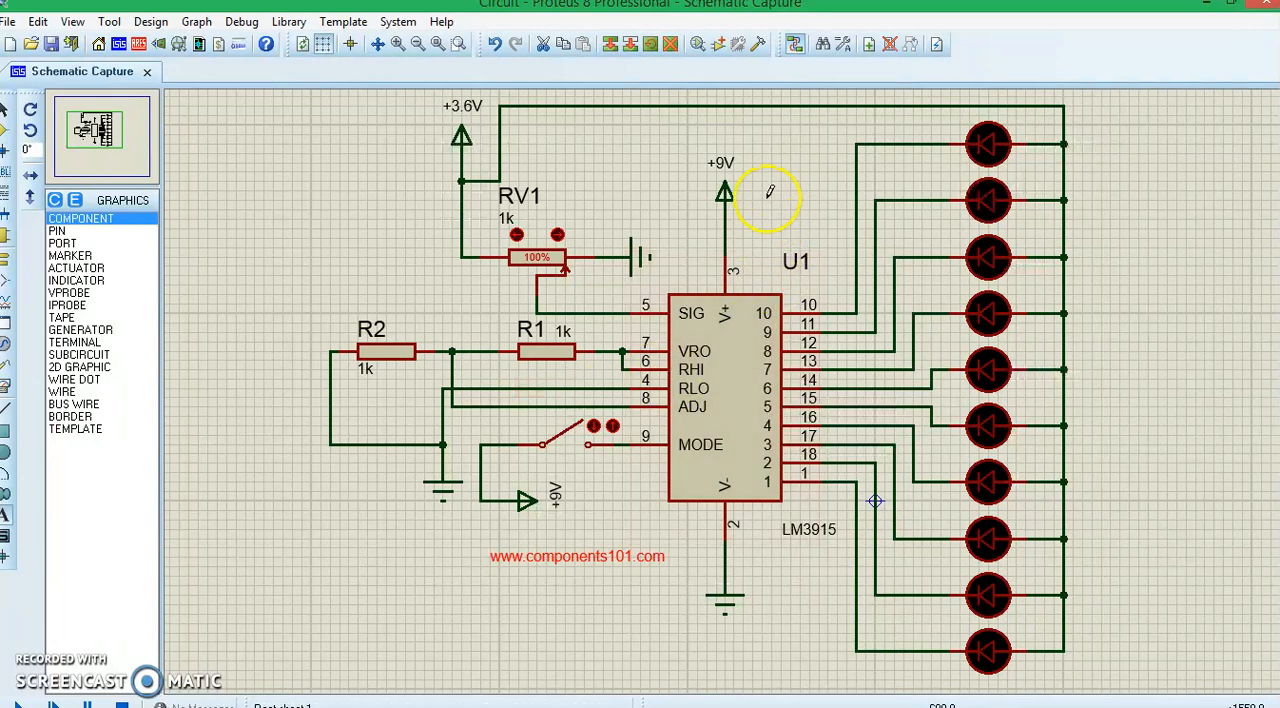
{"action": "mouse_move", "coordinate": [660, 320]}
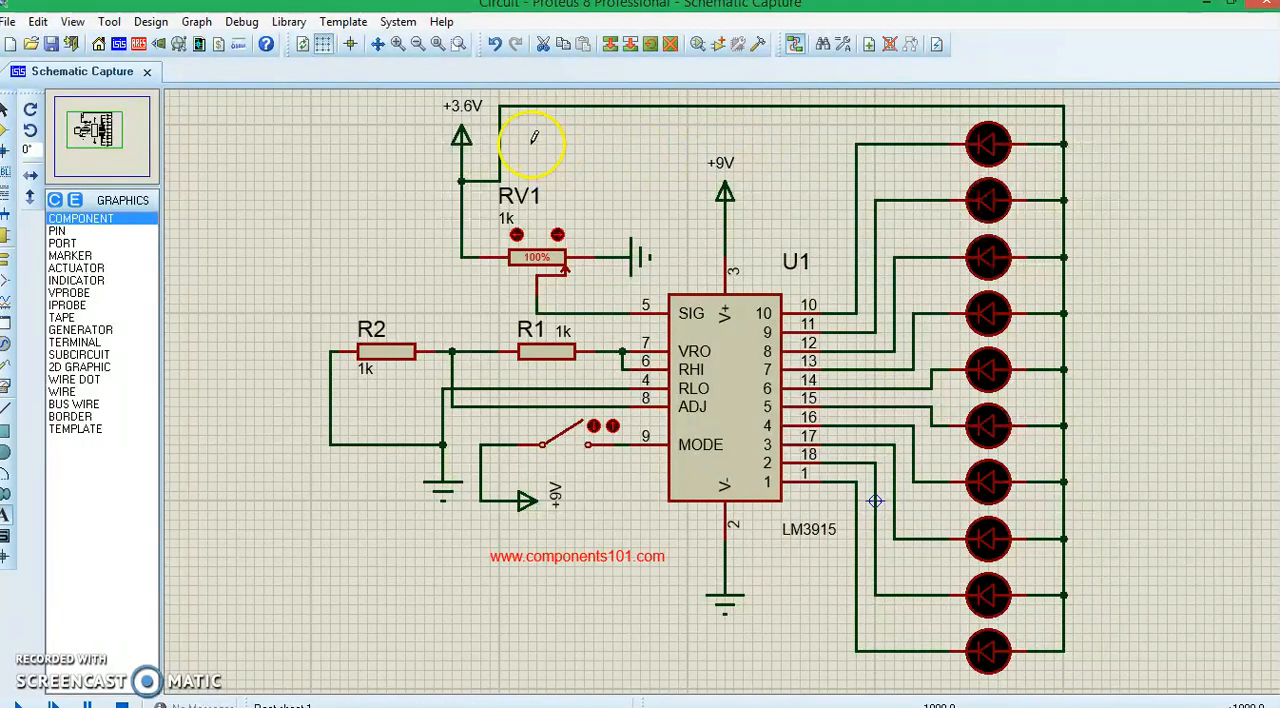
{"action": "mouse_move", "coordinate": [490, 136]}
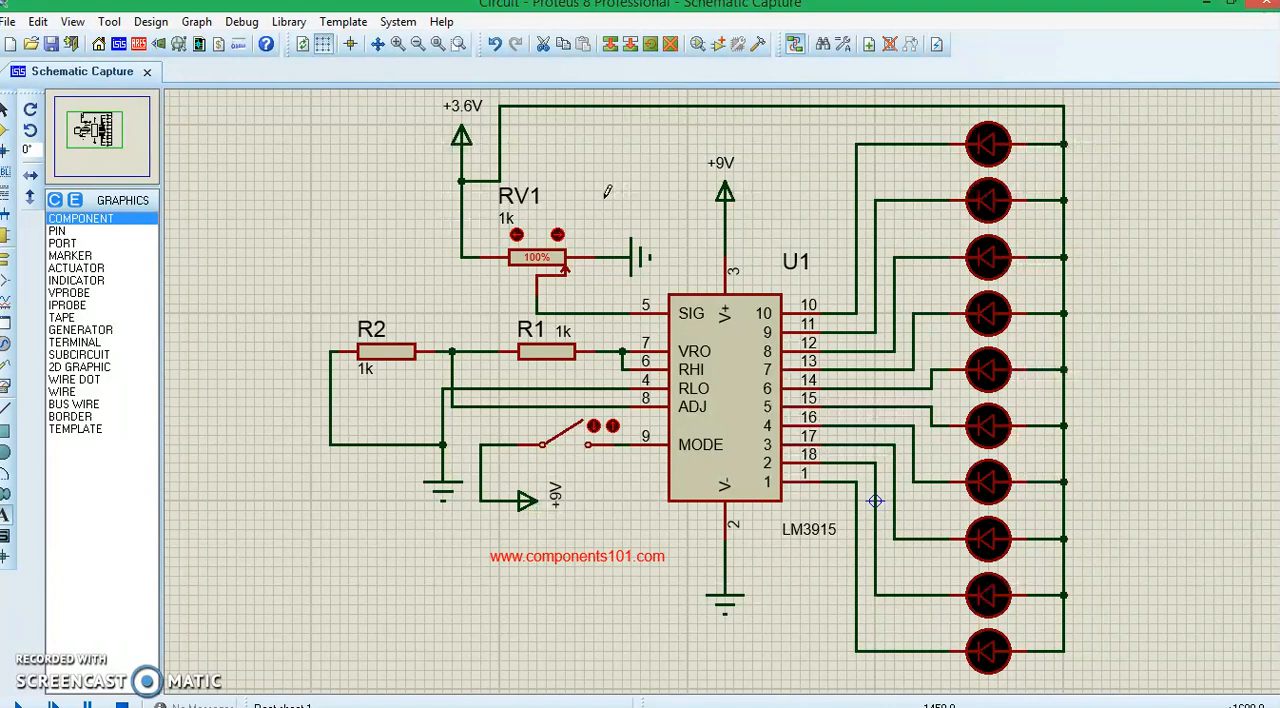
{"action": "left_click", "coordinate": [720, 380]}
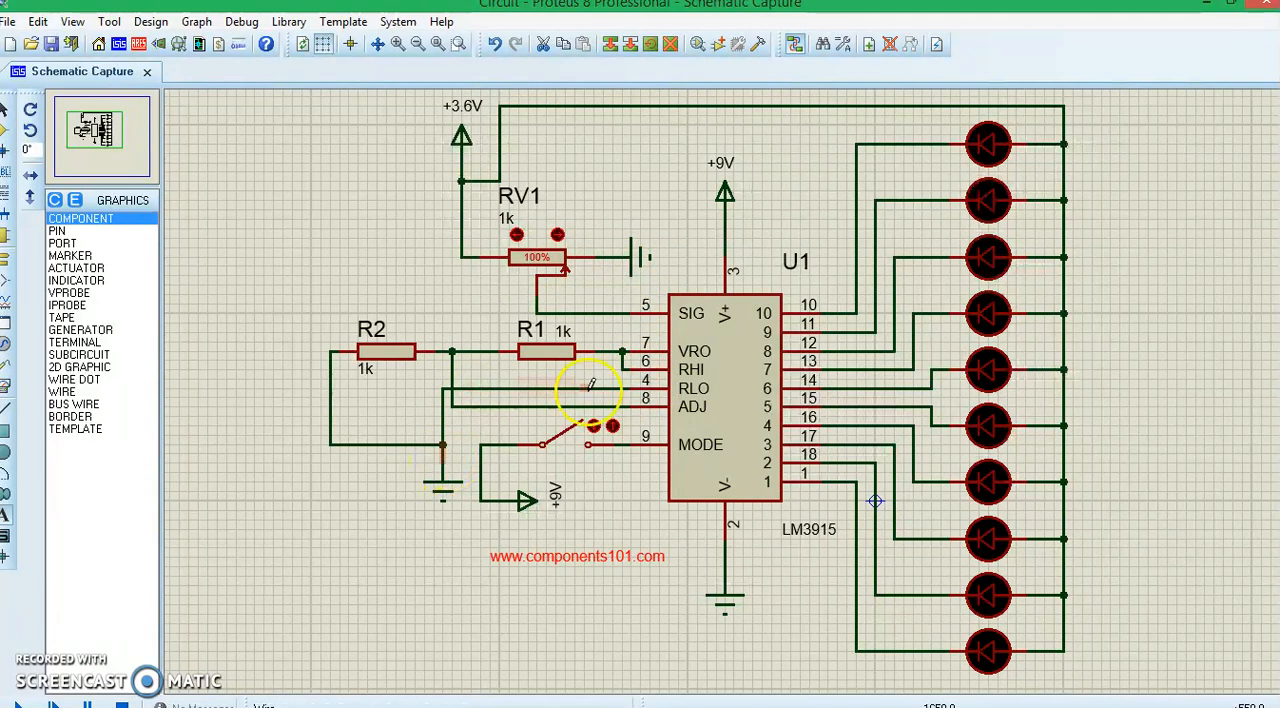
{"action": "left_click", "coordinate": [724, 400]}
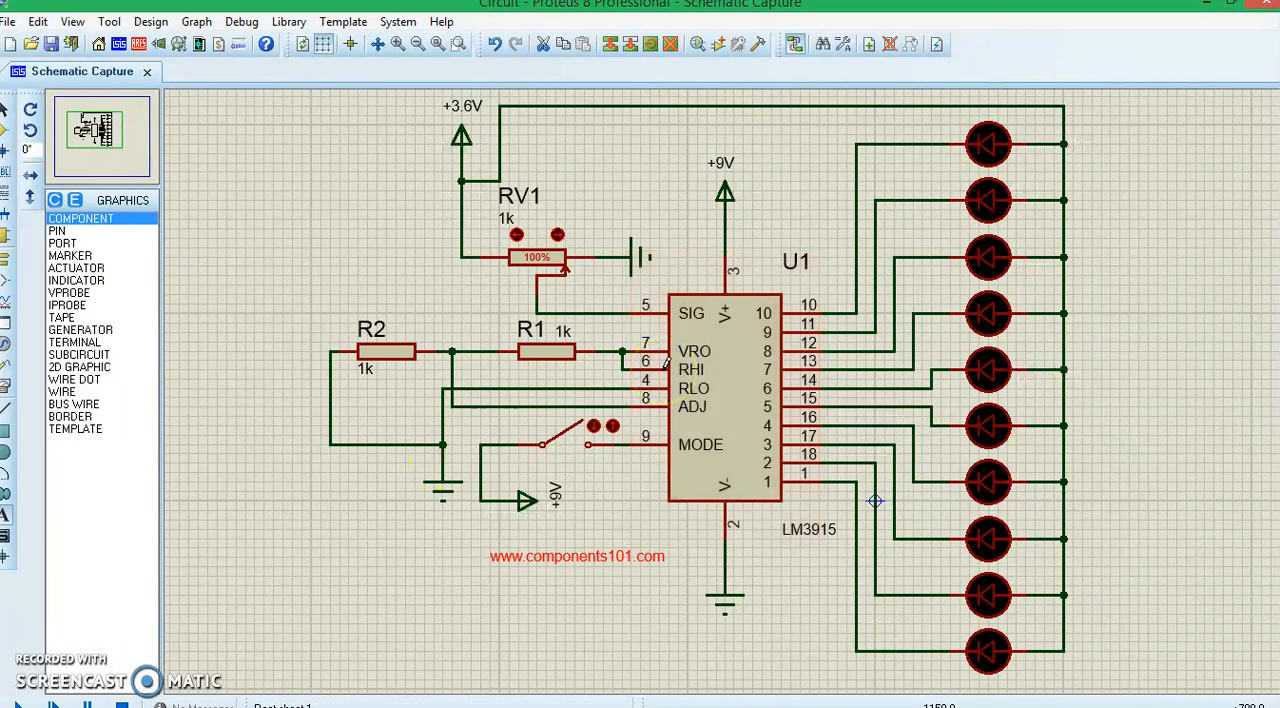
{"action": "left_click", "coordinate": [724, 400]}
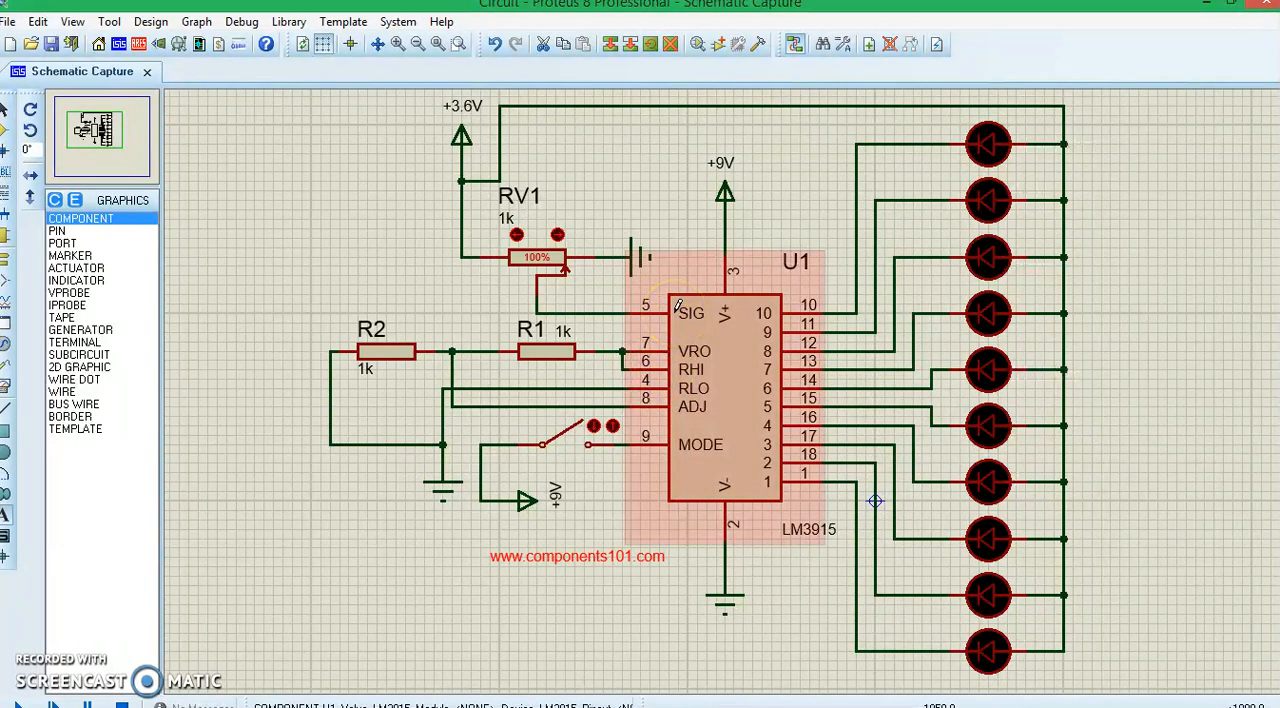
{"action": "left_click", "coordinate": [520, 196]}
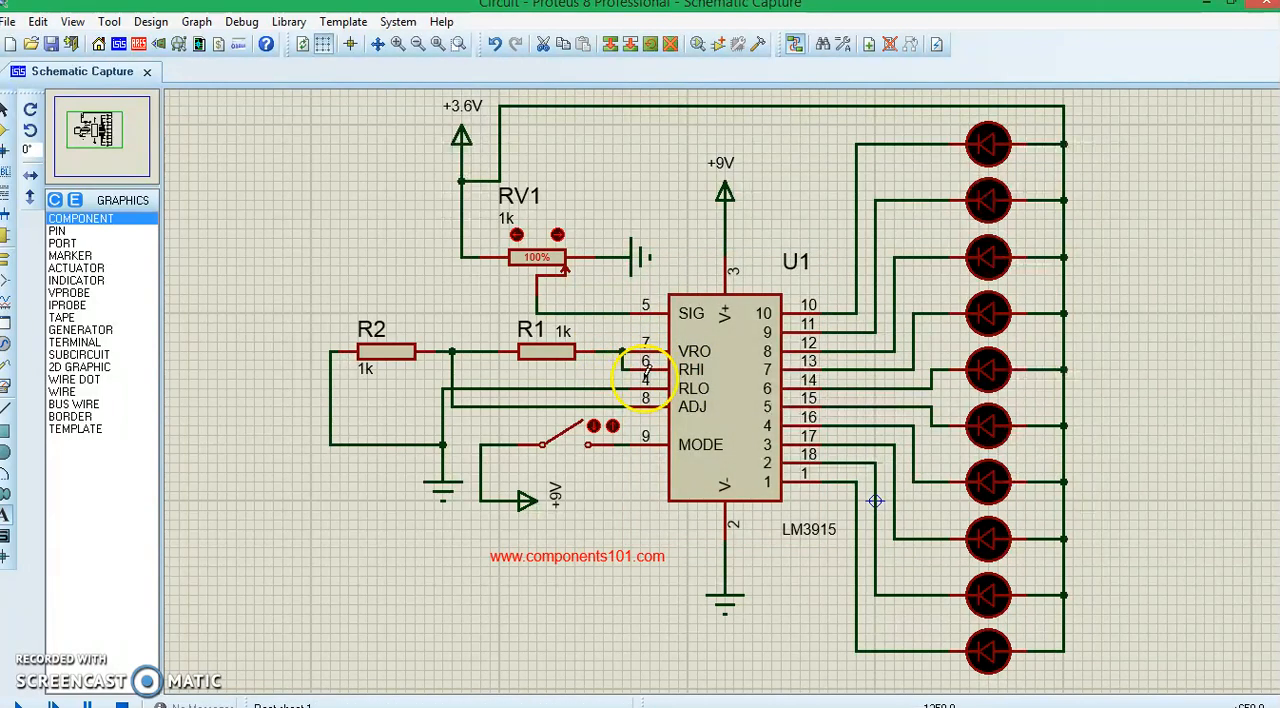
{"action": "mouse_move", "coordinate": [344, 278]}
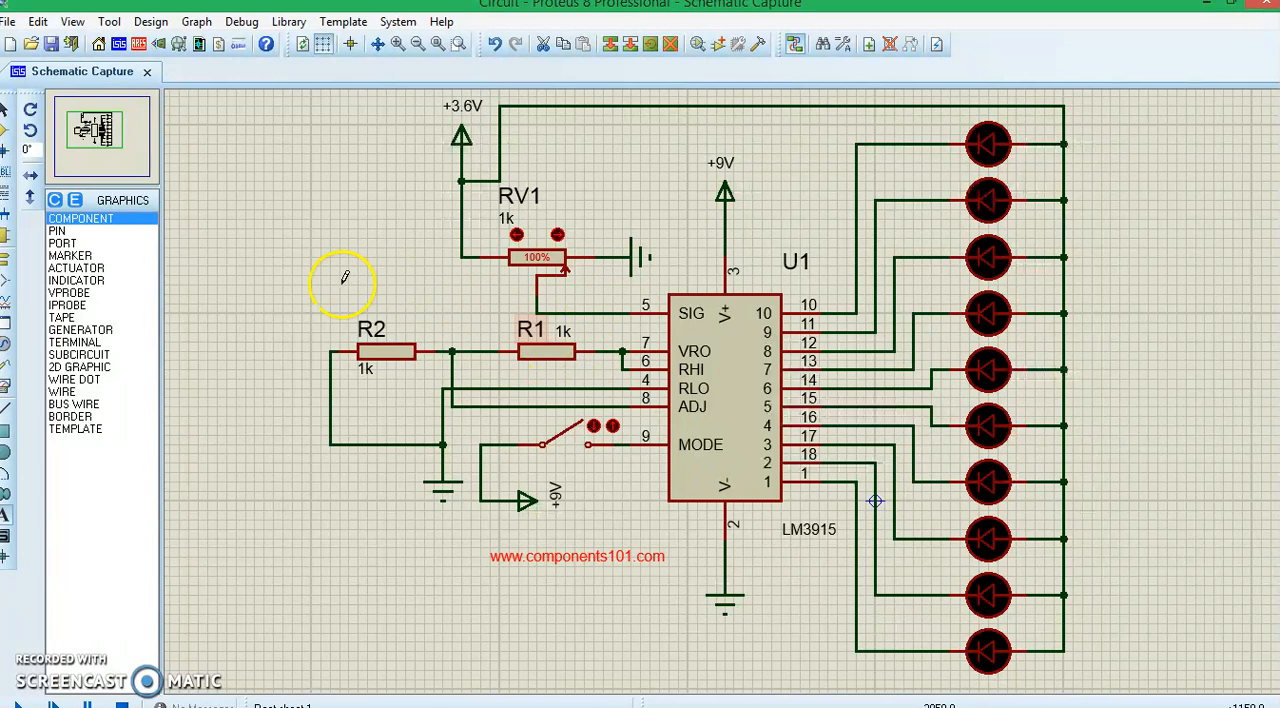
{"action": "mouse_move", "coordinate": [324, 376]}
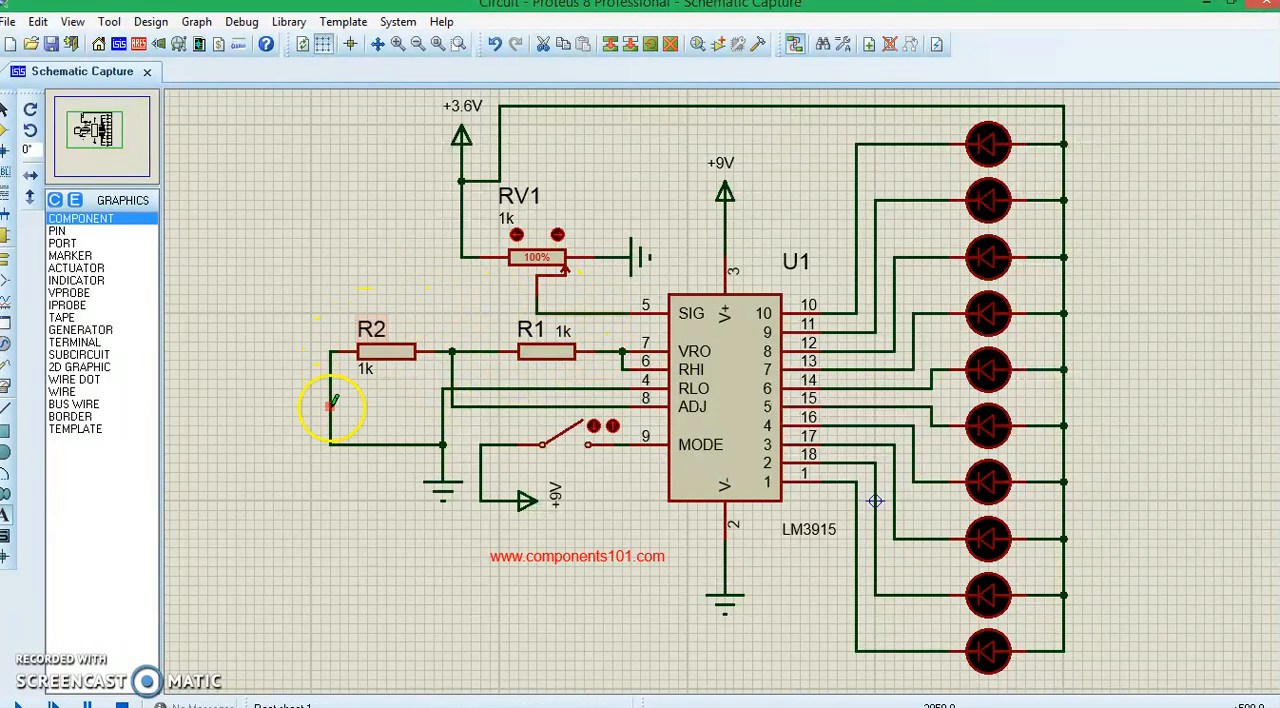
Point out R2, R1 and the mode label, then start the LM3915 circuit simulation
{"action": "left_click", "coordinate": [724, 400]}
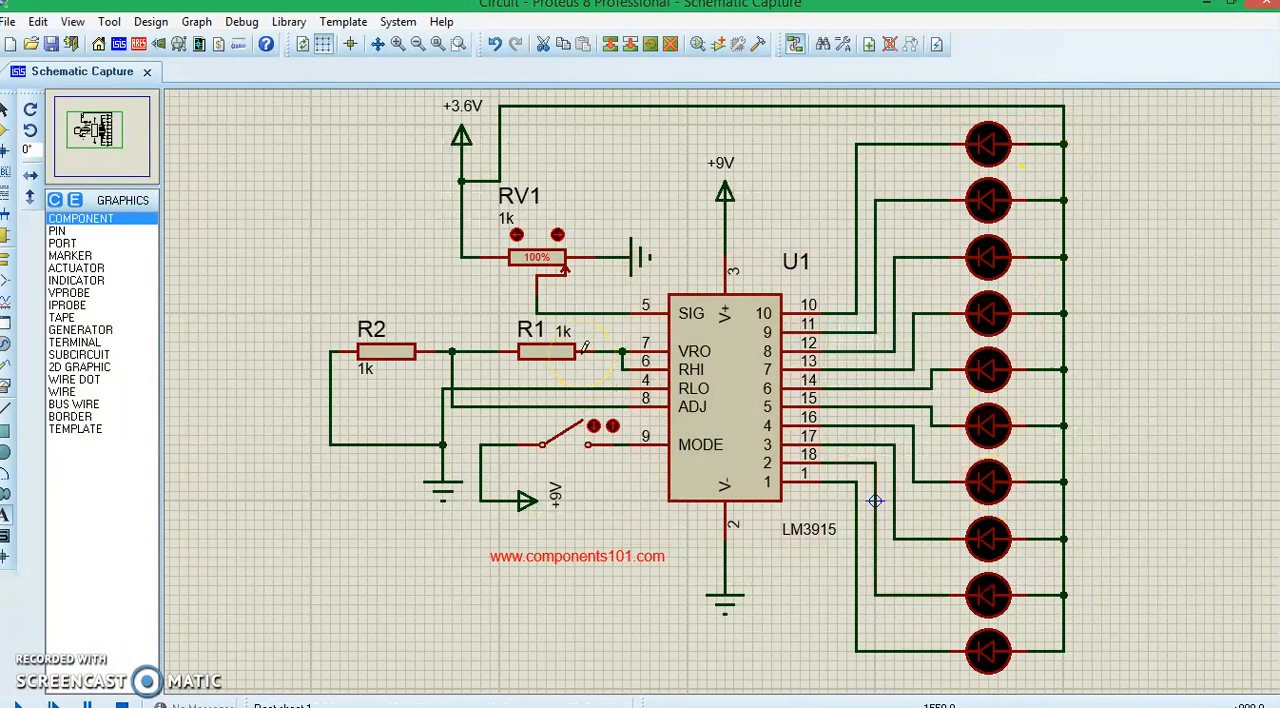
{"action": "left_click", "coordinate": [530, 352]}
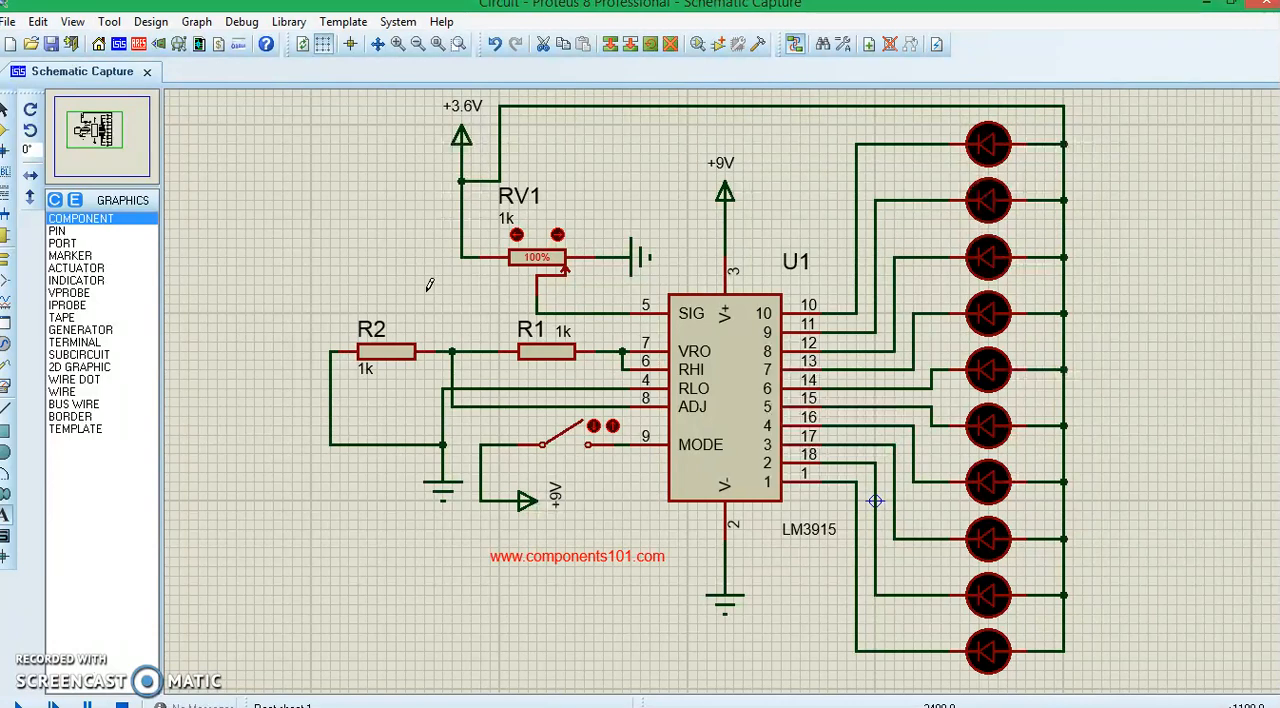
{"action": "mouse_move", "coordinate": [644, 448]}
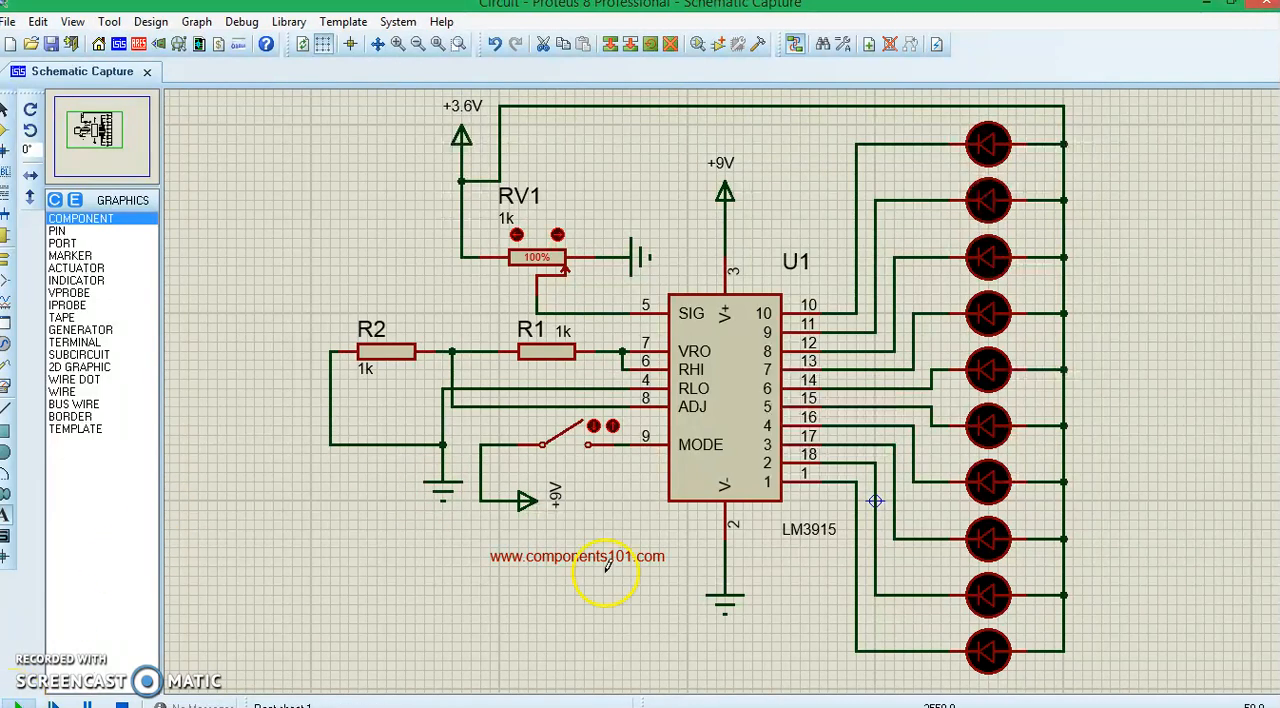
{"action": "left_click", "coordinate": [52, 706]}
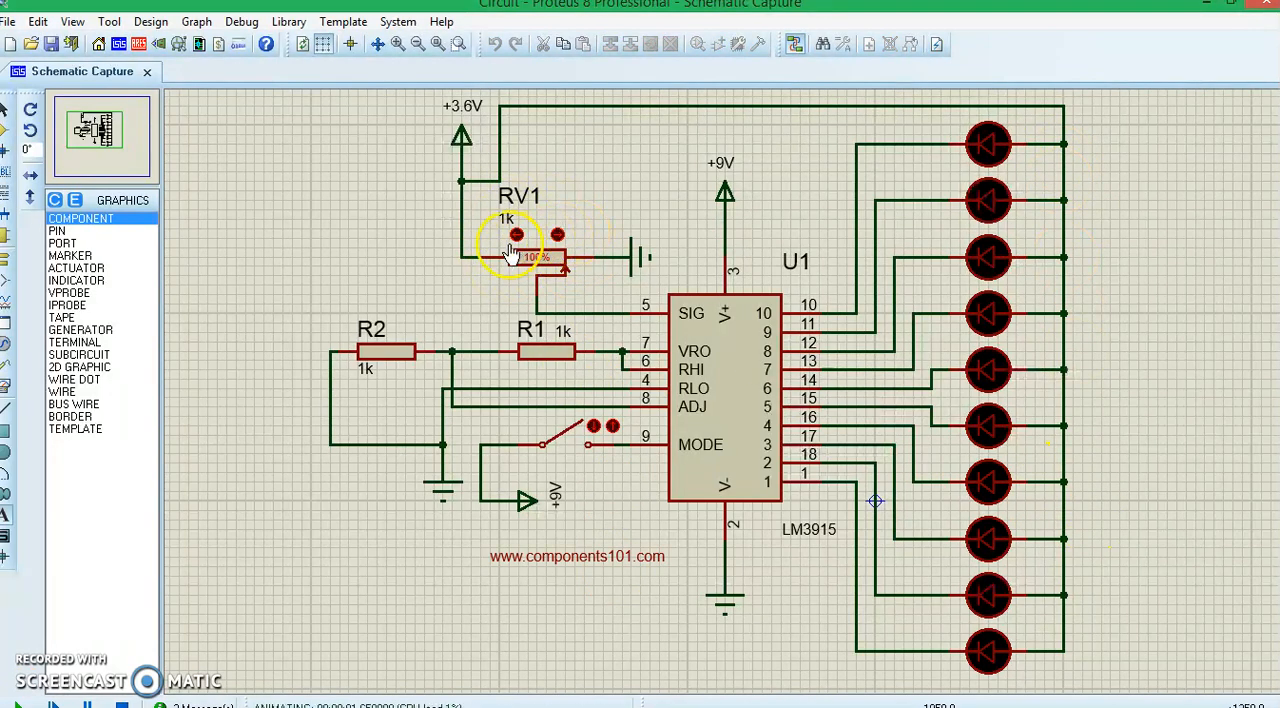
Sweep RV1 up and down so the single lit LED moves in dot mode, ending at the top LED
{"action": "left_click", "coordinate": [516, 236]}
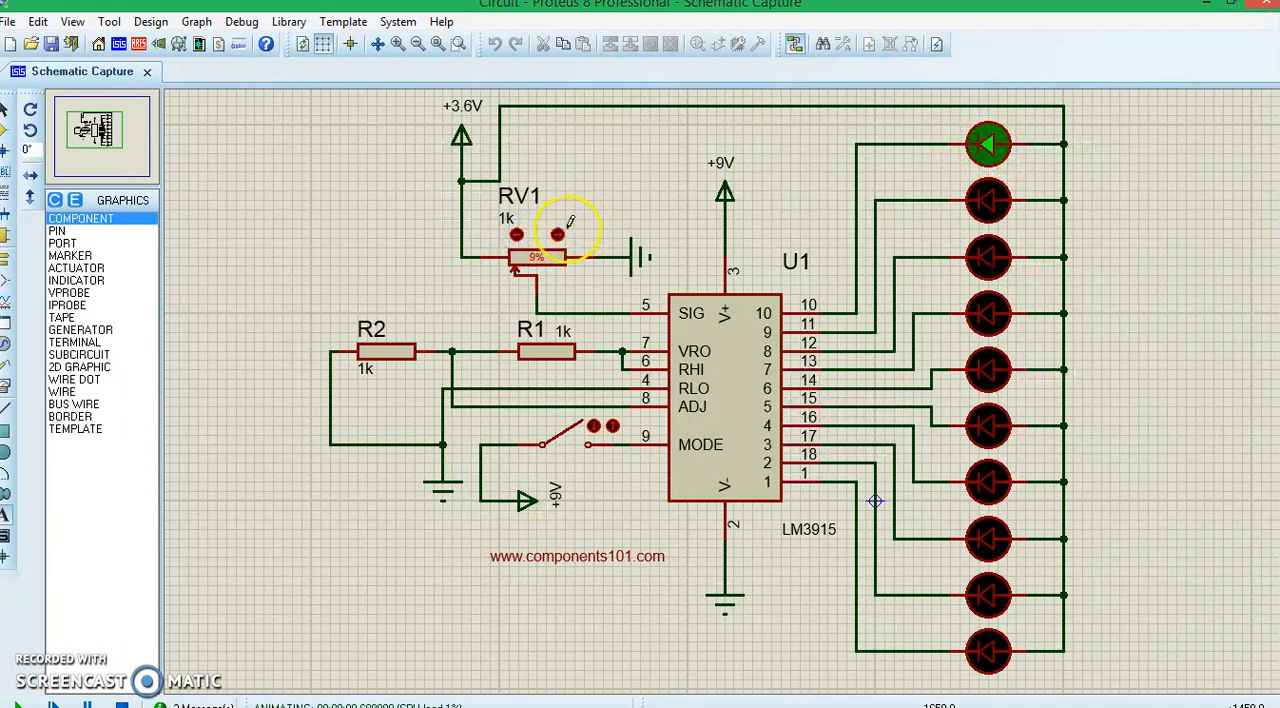
{"action": "left_click", "coordinate": [560, 236]}
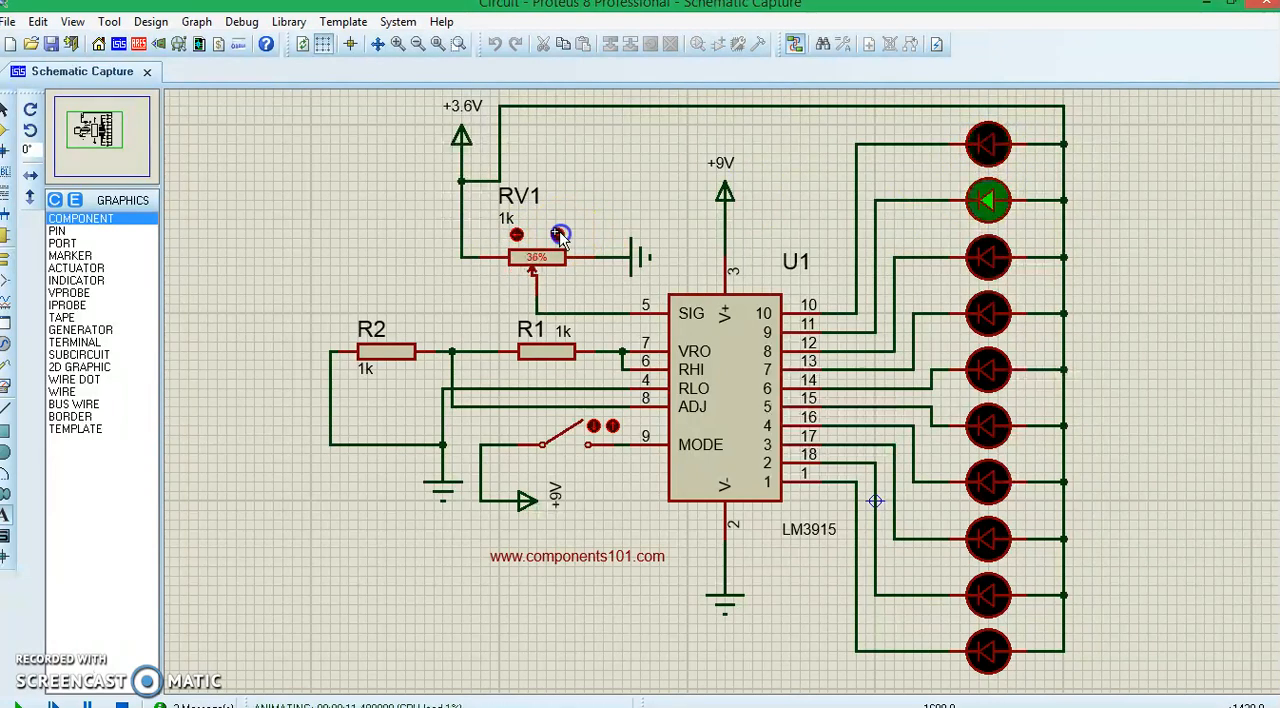
{"action": "left_click", "coordinate": [560, 232]}
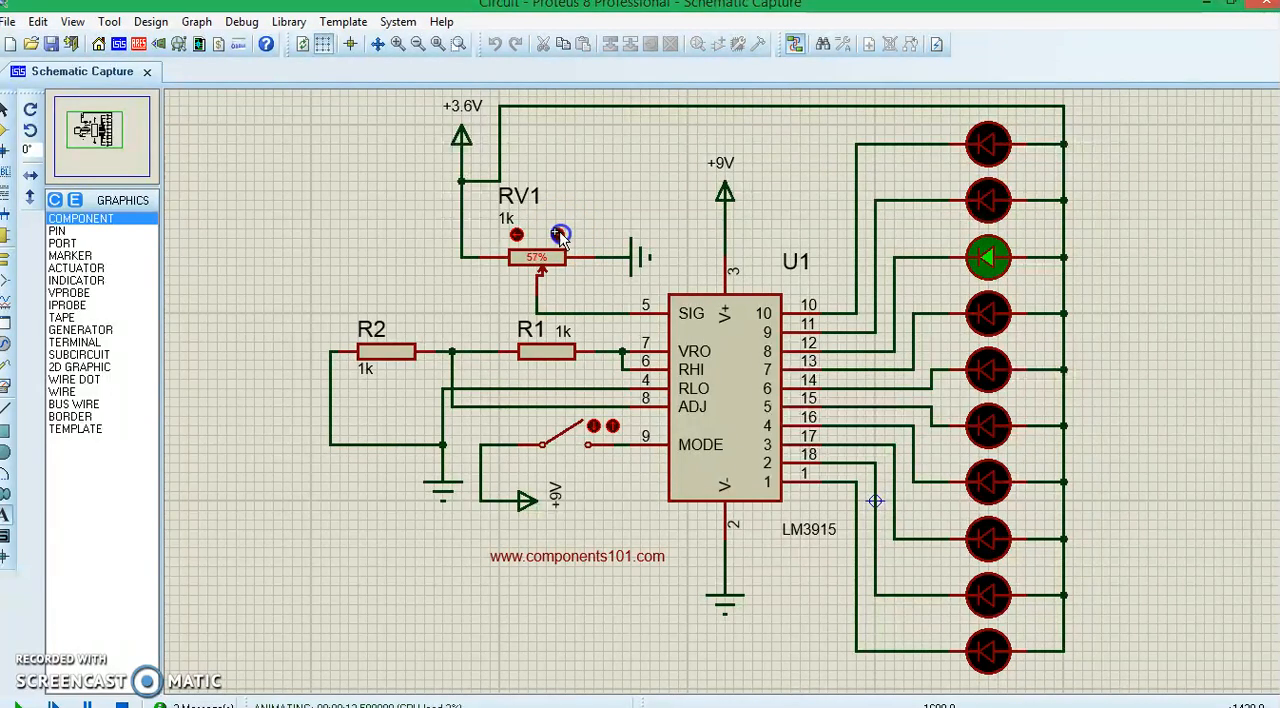
{"action": "left_click", "coordinate": [556, 236]}
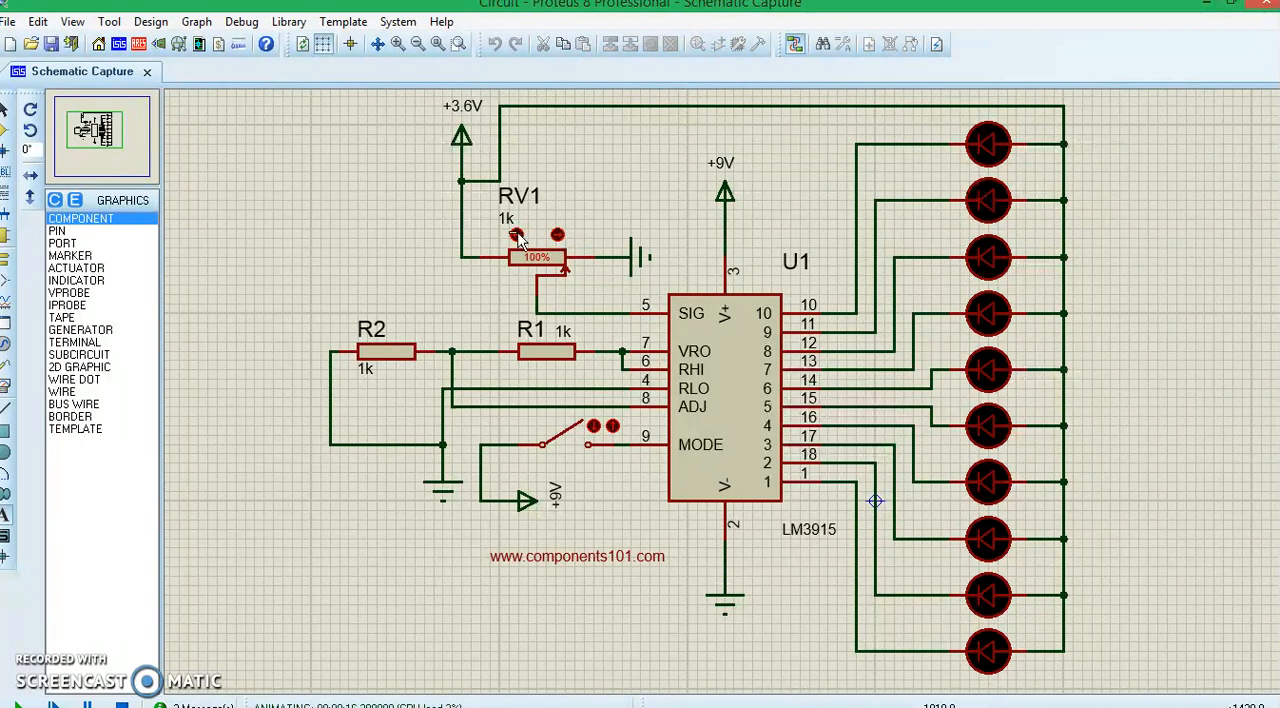
{"action": "left_click", "coordinate": [520, 236]}
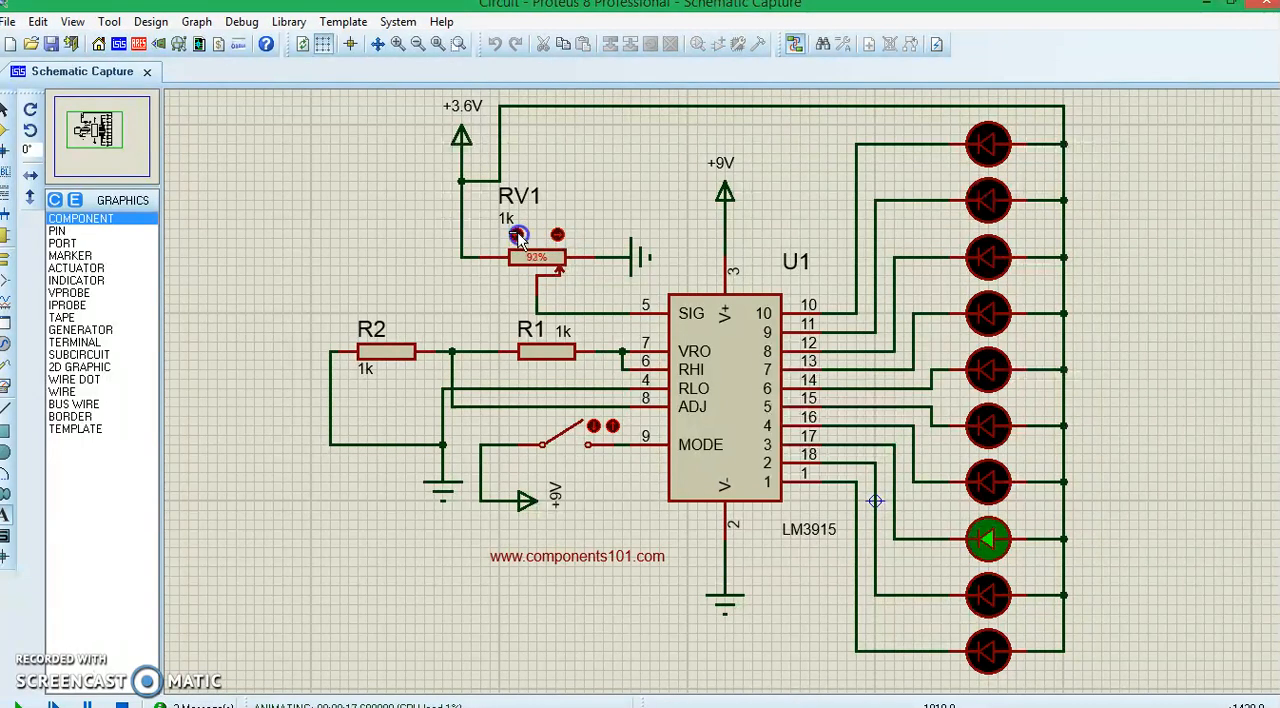
{"action": "left_click", "coordinate": [516, 236]}
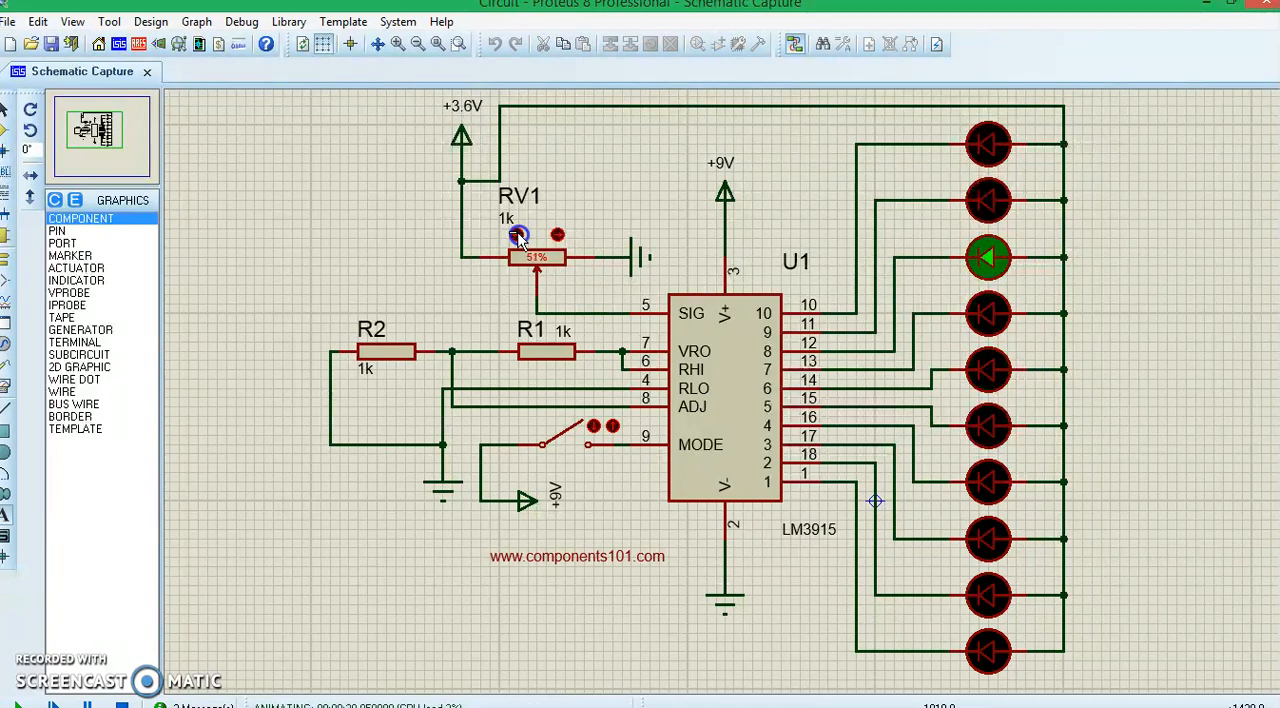
{"action": "left_click", "coordinate": [516, 236]}
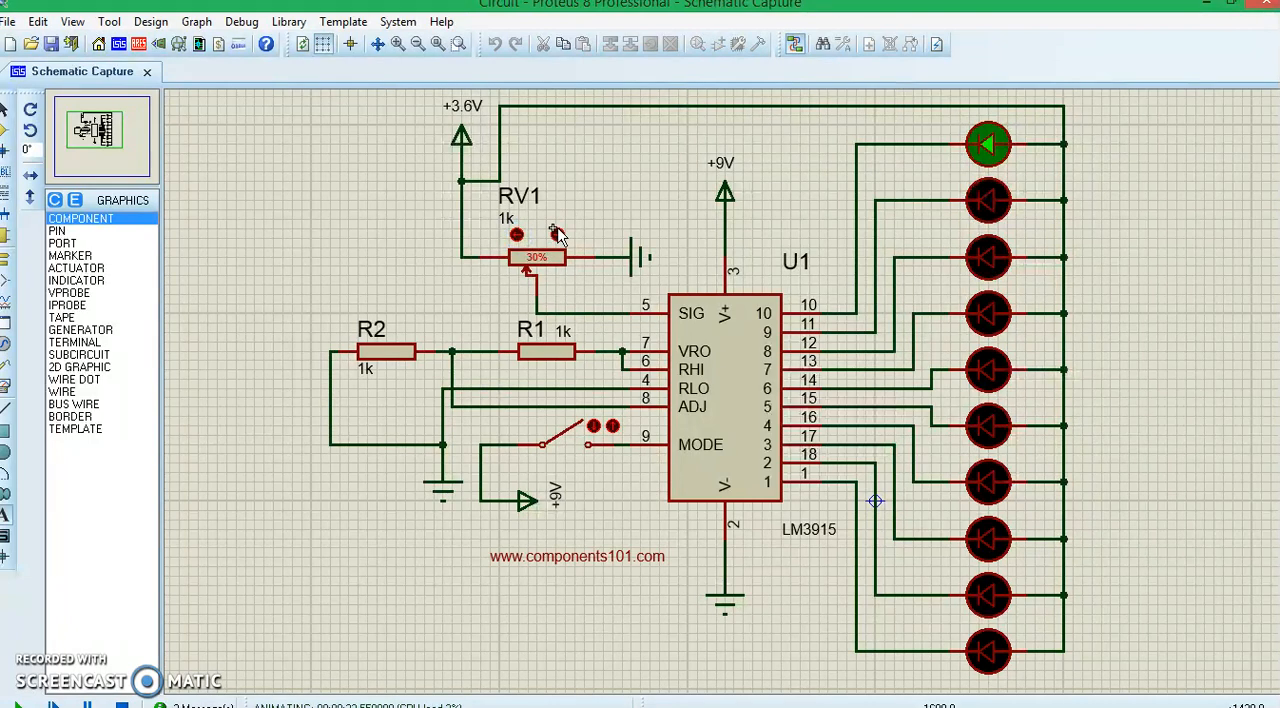
{"action": "left_click", "coordinate": [558, 232]}
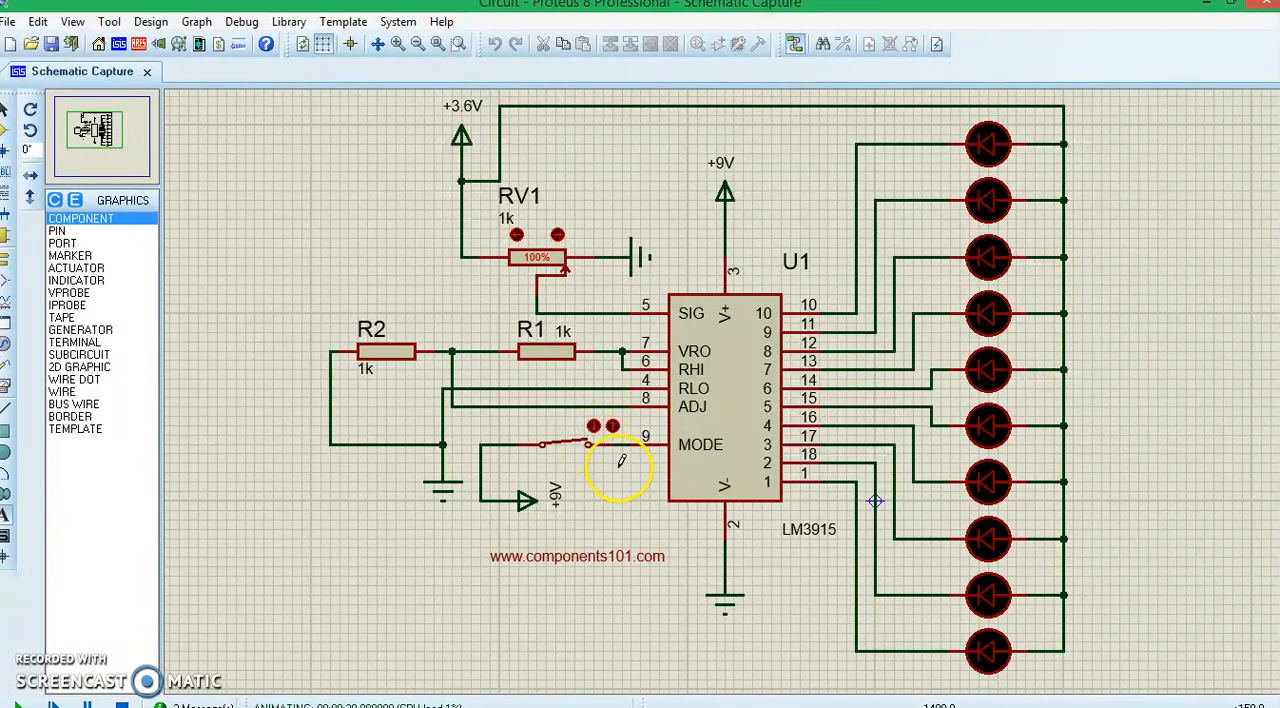
{"action": "mouse_move", "coordinate": [520, 218]}
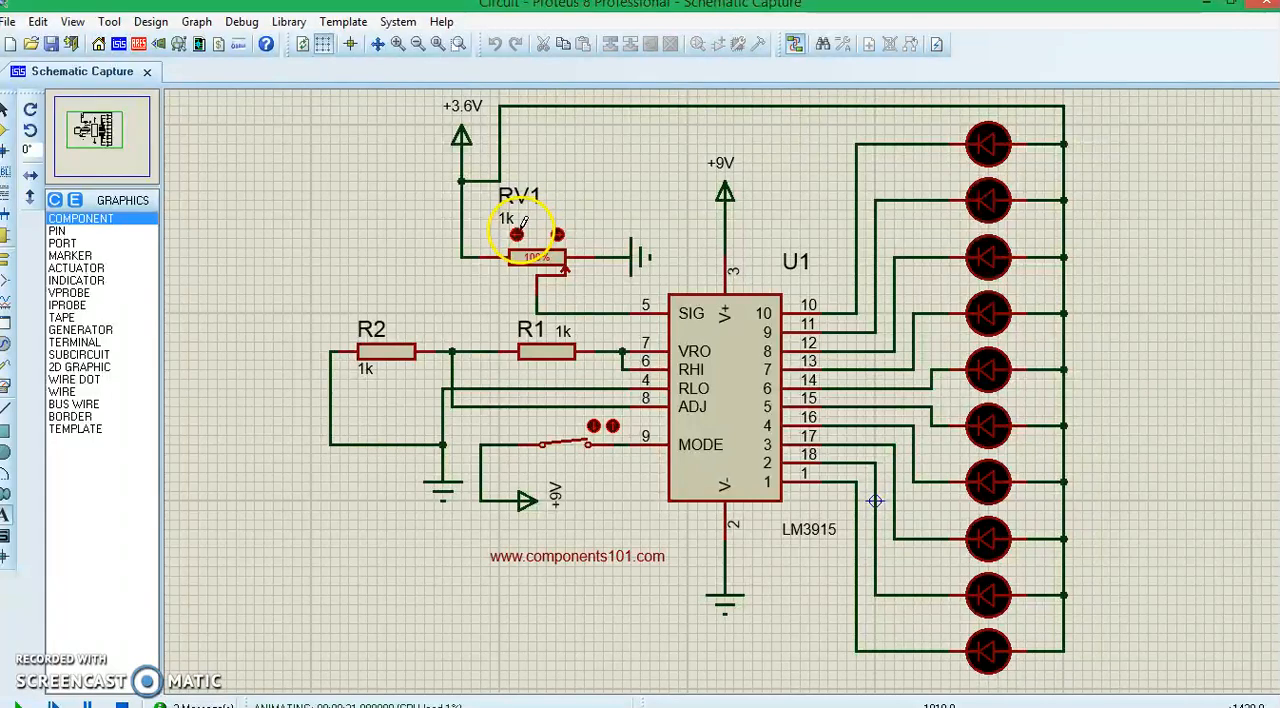
With the MODE switch closed, sweep RV1 so the LED bar grows to all ten then shrinks away
{"action": "left_click", "coordinate": [518, 236]}
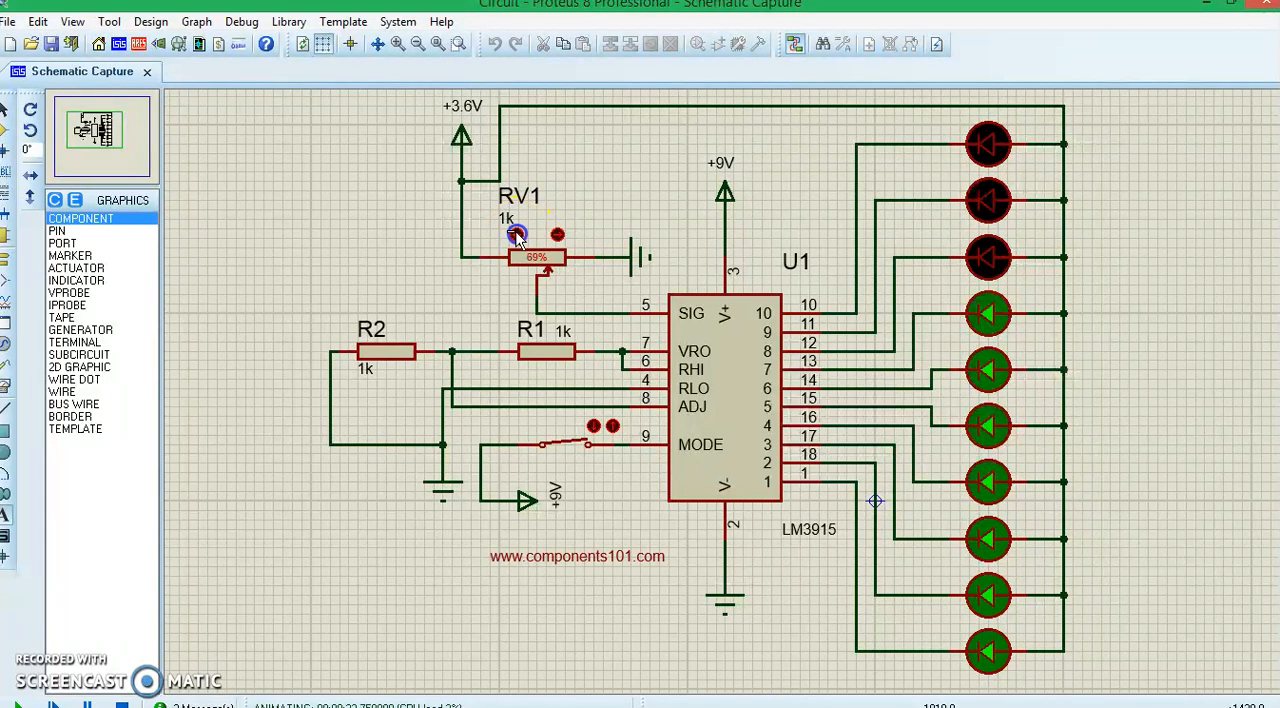
{"action": "left_click", "coordinate": [516, 234]}
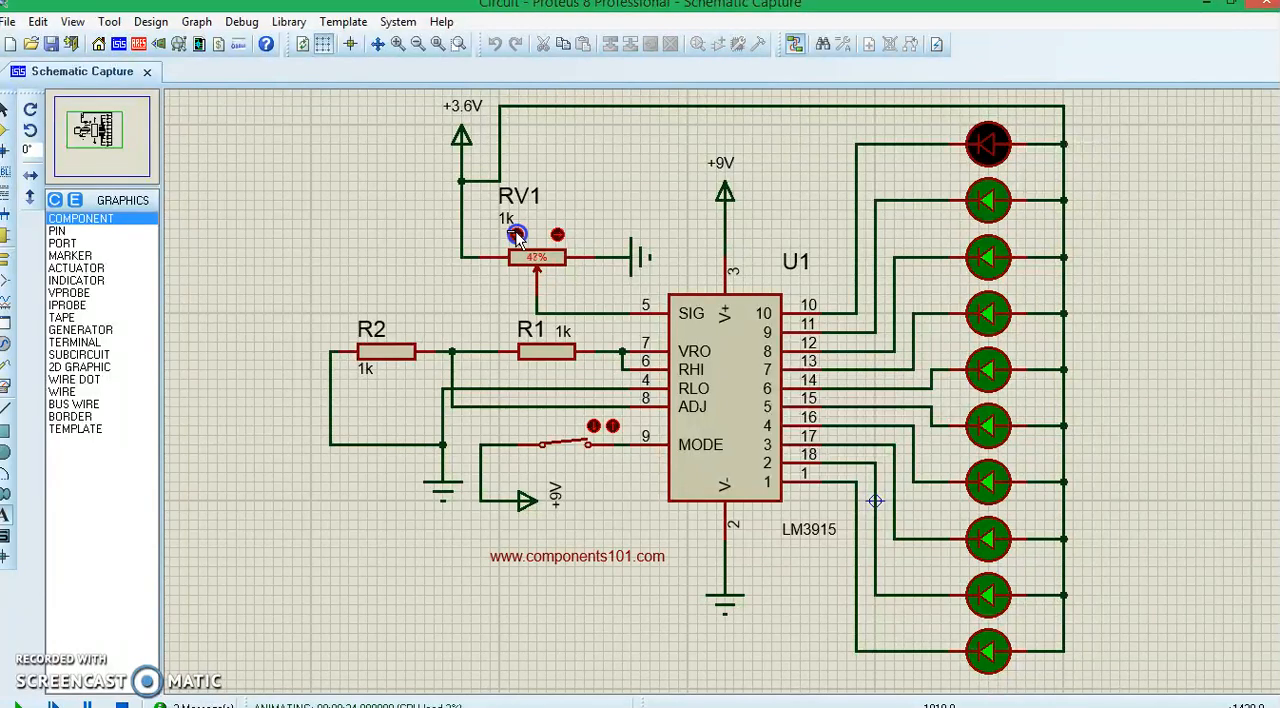
{"action": "left_click", "coordinate": [520, 236]}
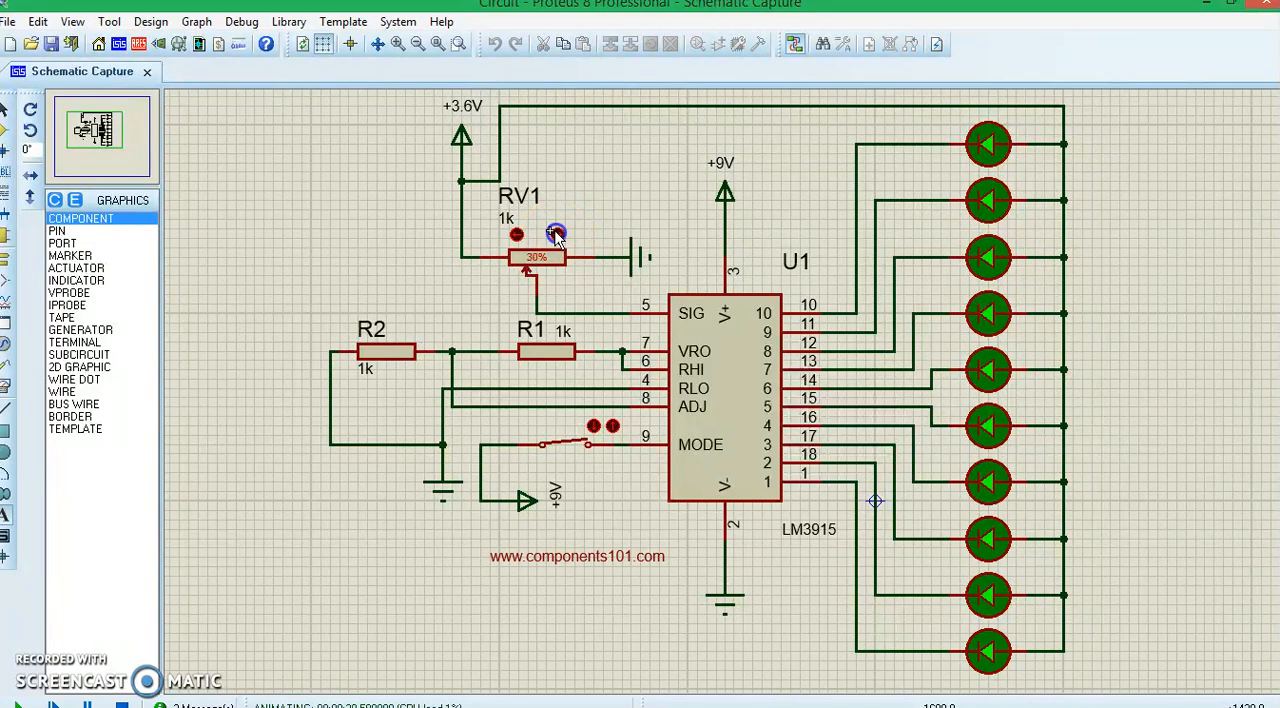
{"action": "left_click", "coordinate": [556, 234]}
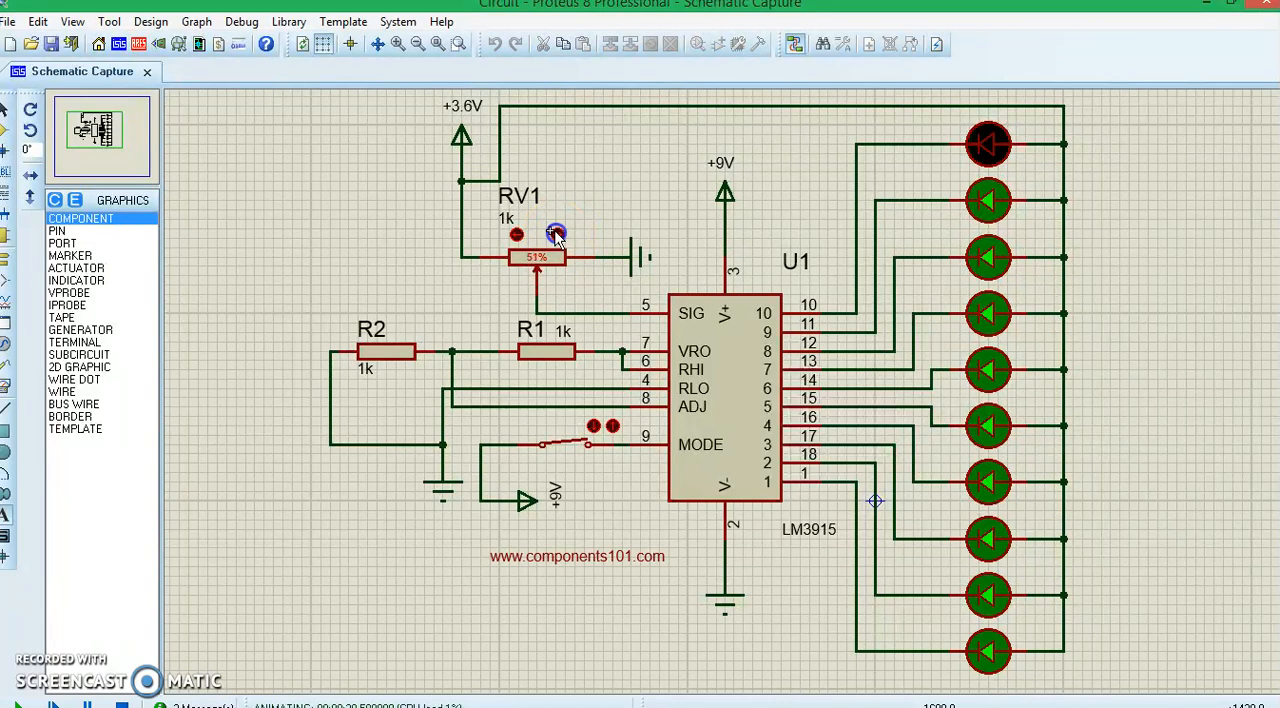
{"action": "left_click", "coordinate": [556, 236]}
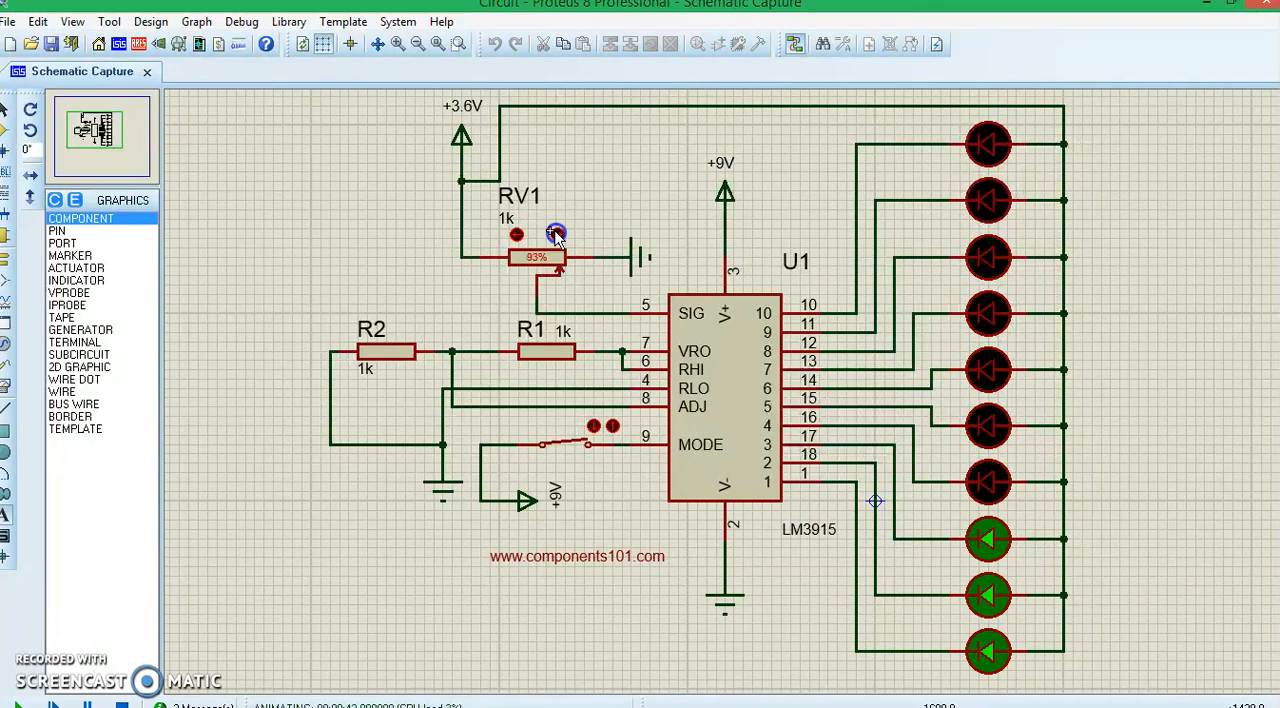
{"action": "left_click", "coordinate": [556, 234]}
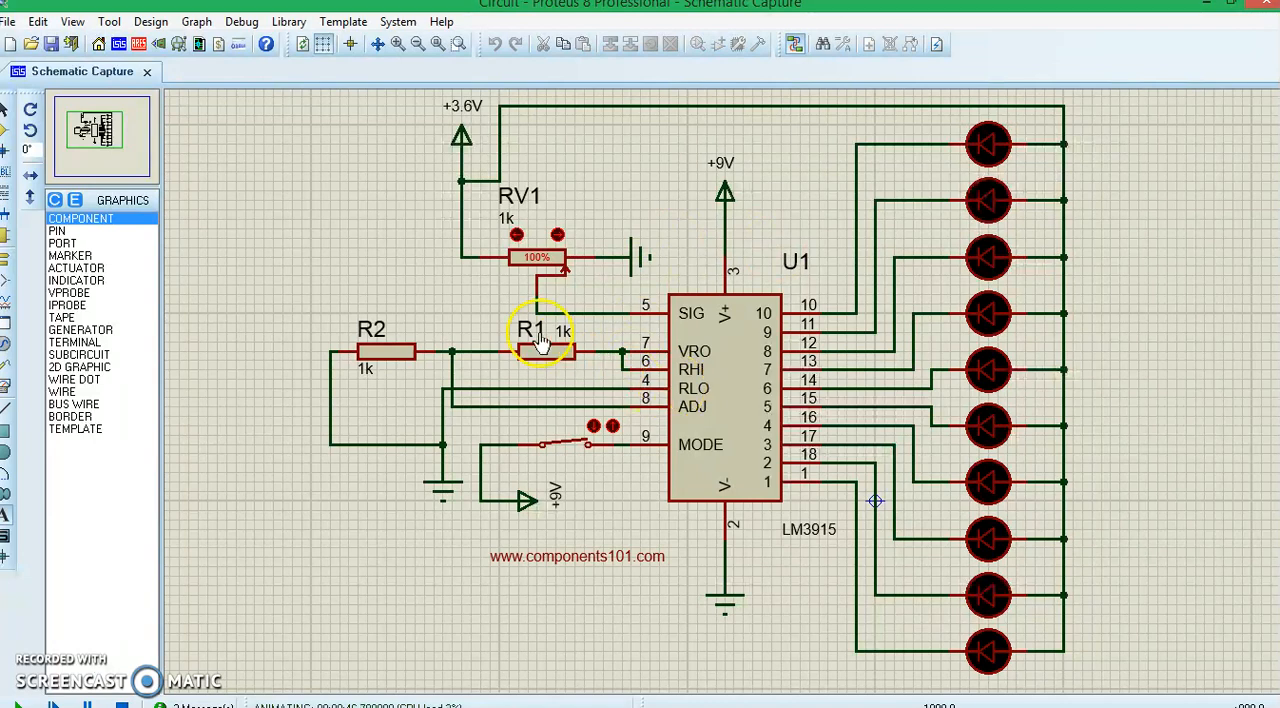
{"action": "mouse_move", "coordinate": [398, 384]}
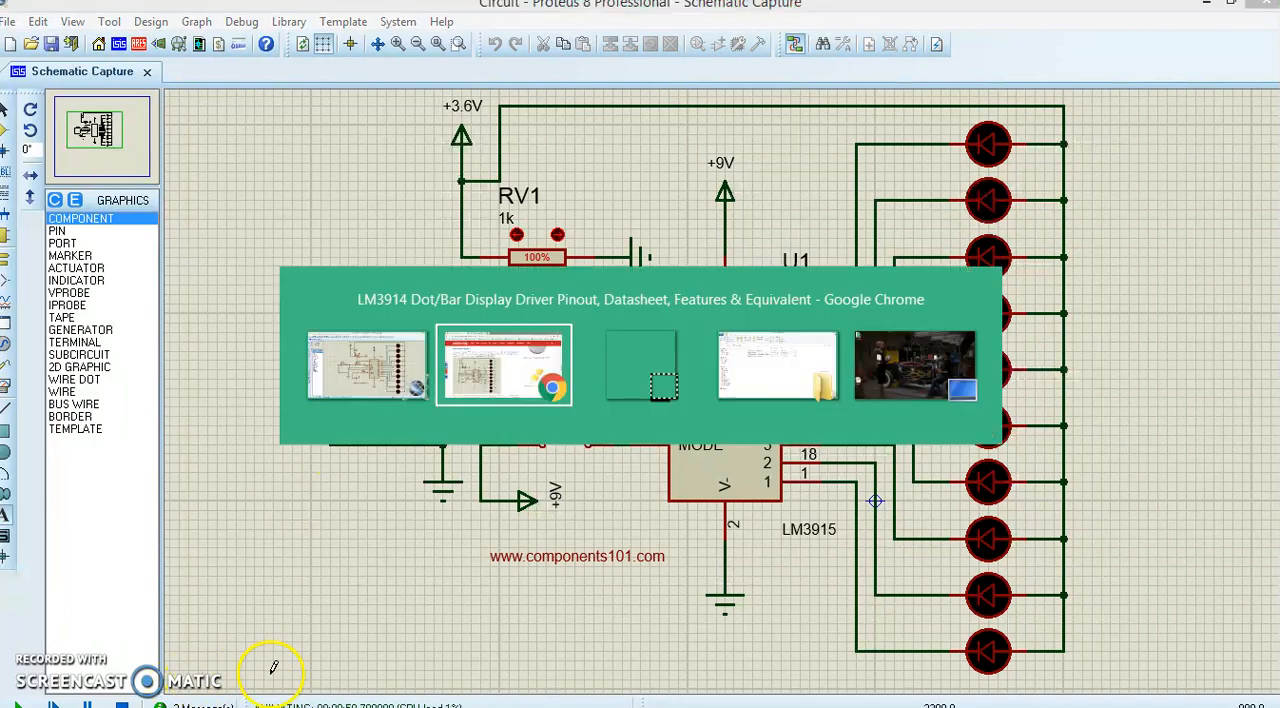
Return to the LM3915 datasheet in Chrome and highlight the 3 dB/step feature
{"action": "left_click", "coordinate": [504, 364]}
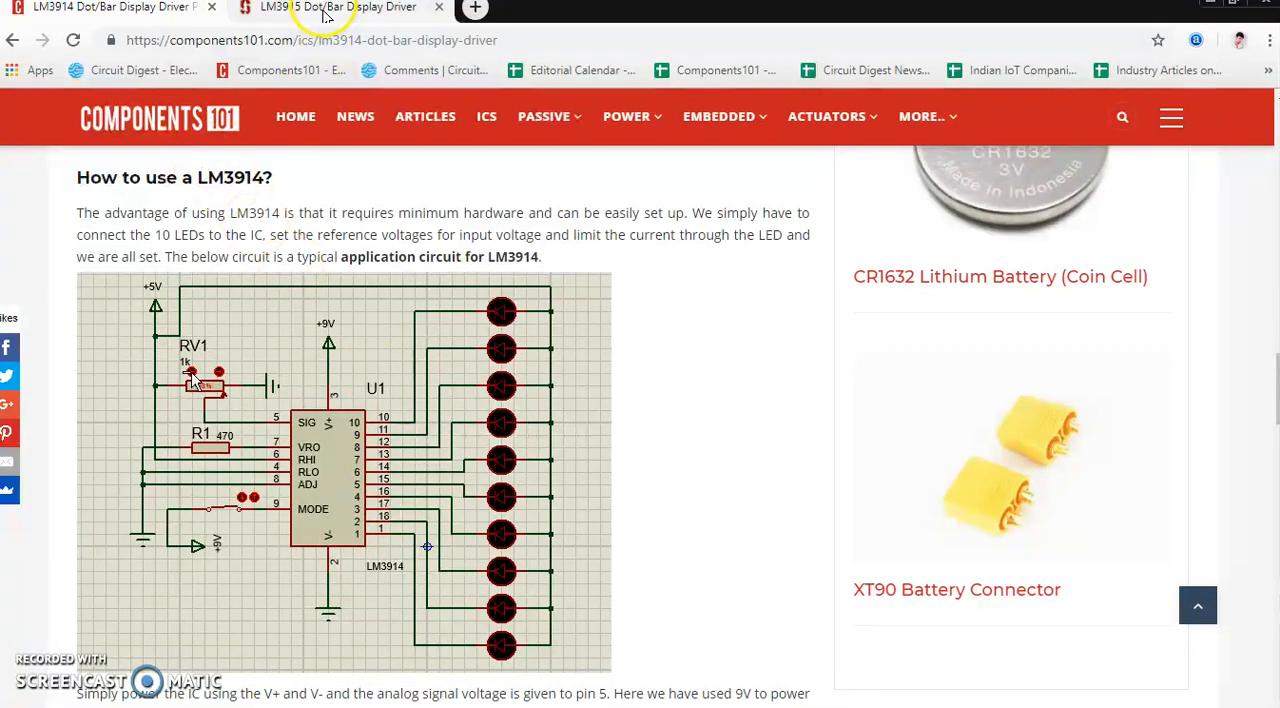
{"action": "left_click", "coordinate": [340, 8]}
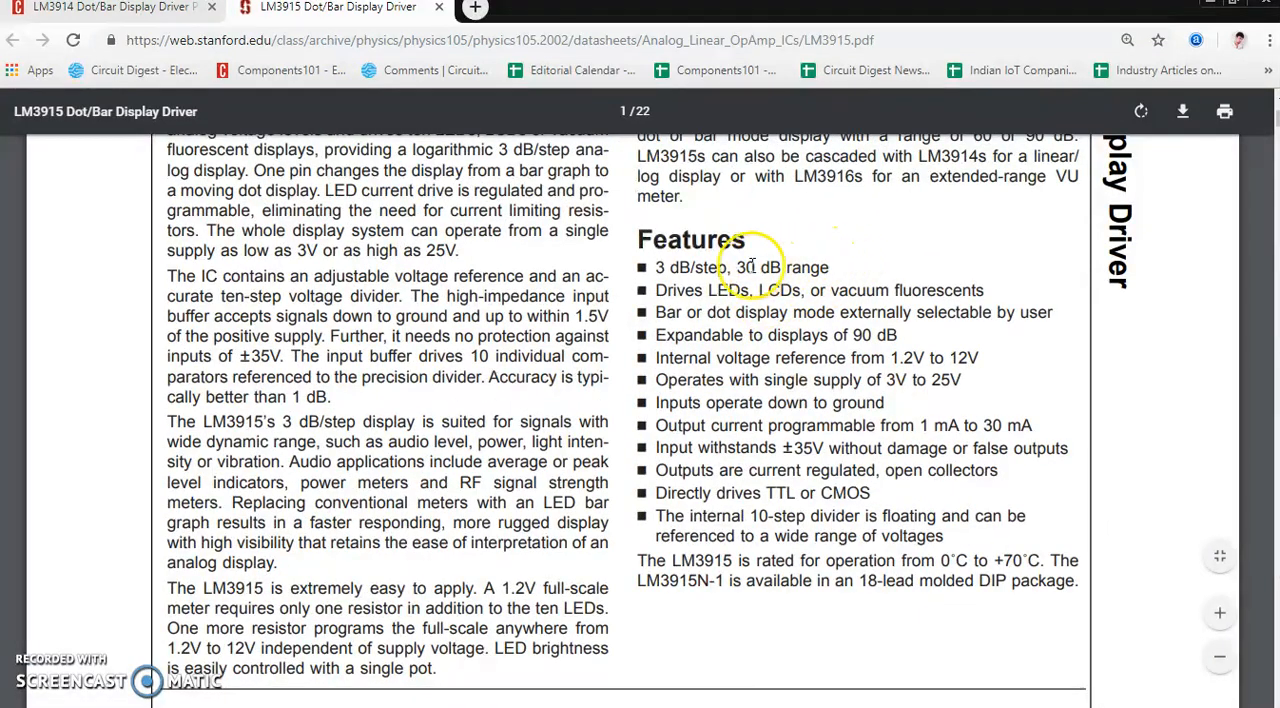
{"action": "double_click", "coordinate": [690, 268]}
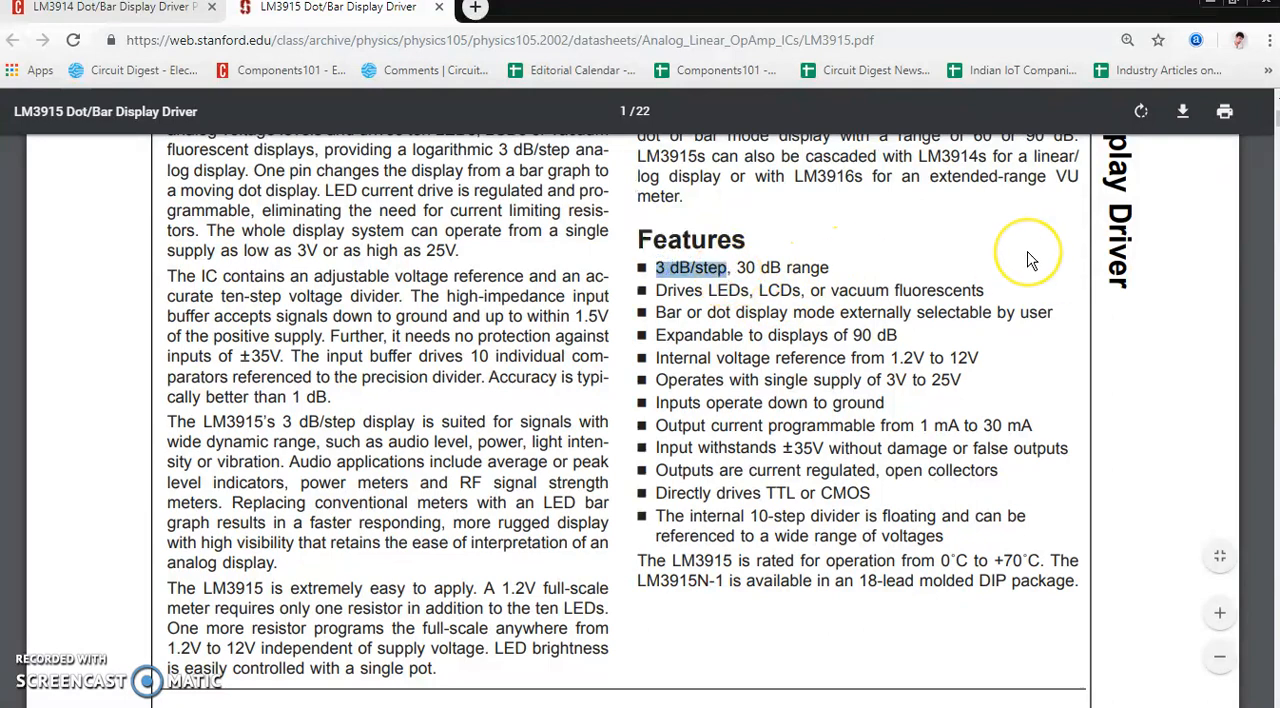
{"action": "scroll", "scroll_direction": "up", "scroll_amount": 3}
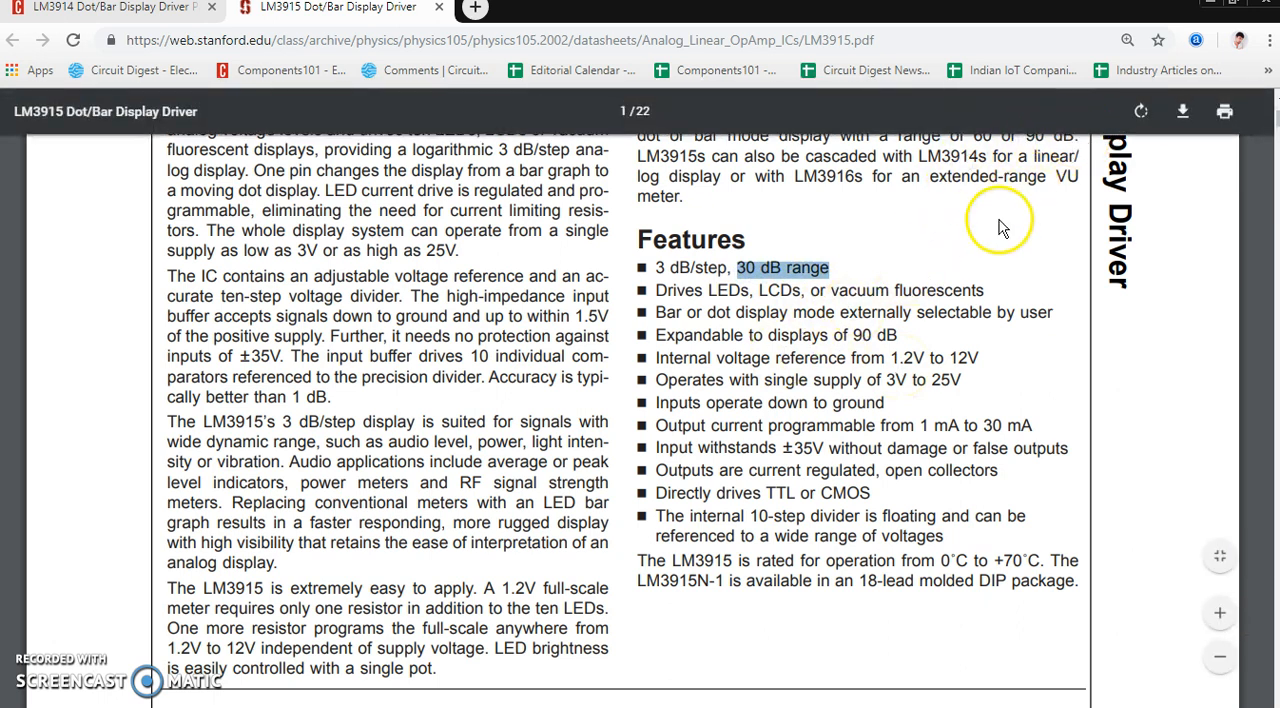
{"action": "scroll", "scroll_direction": "up", "scroll_amount": 3}
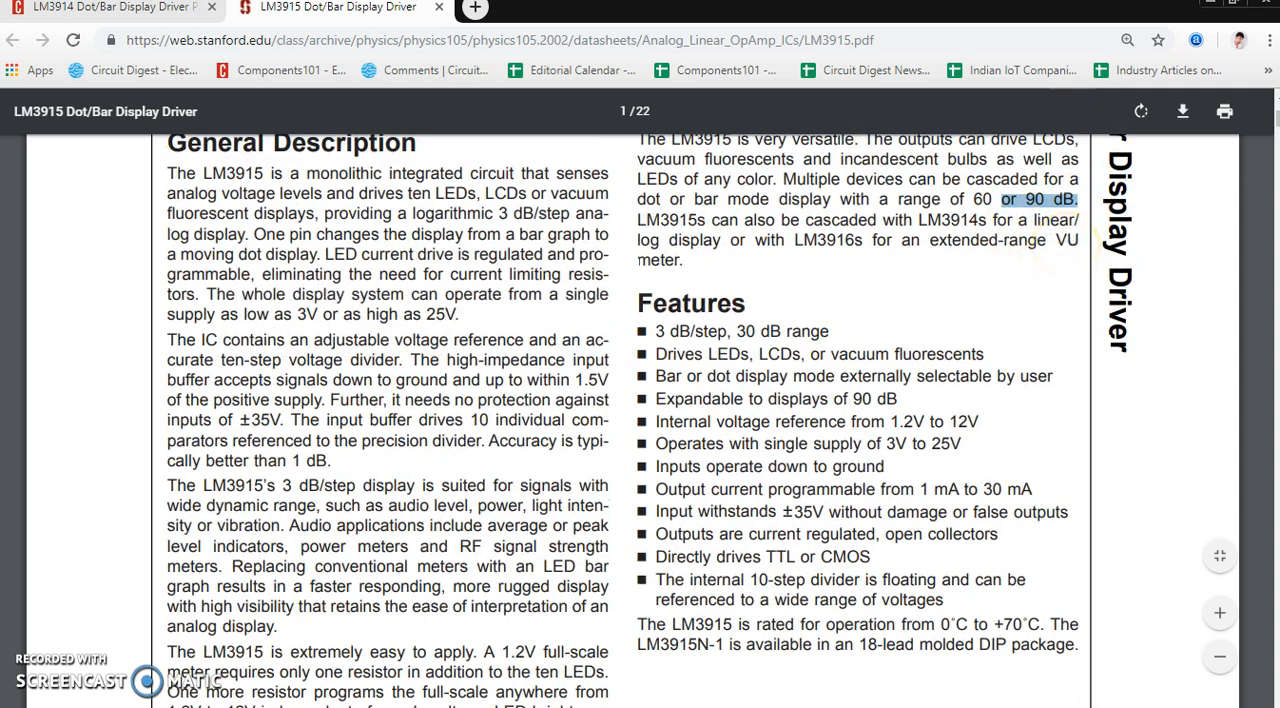
Scroll to the 0V to 10V Log Display application circuit on datasheet page 2
{"action": "scroll", "scroll_direction": "down", "scroll_amount": 3}
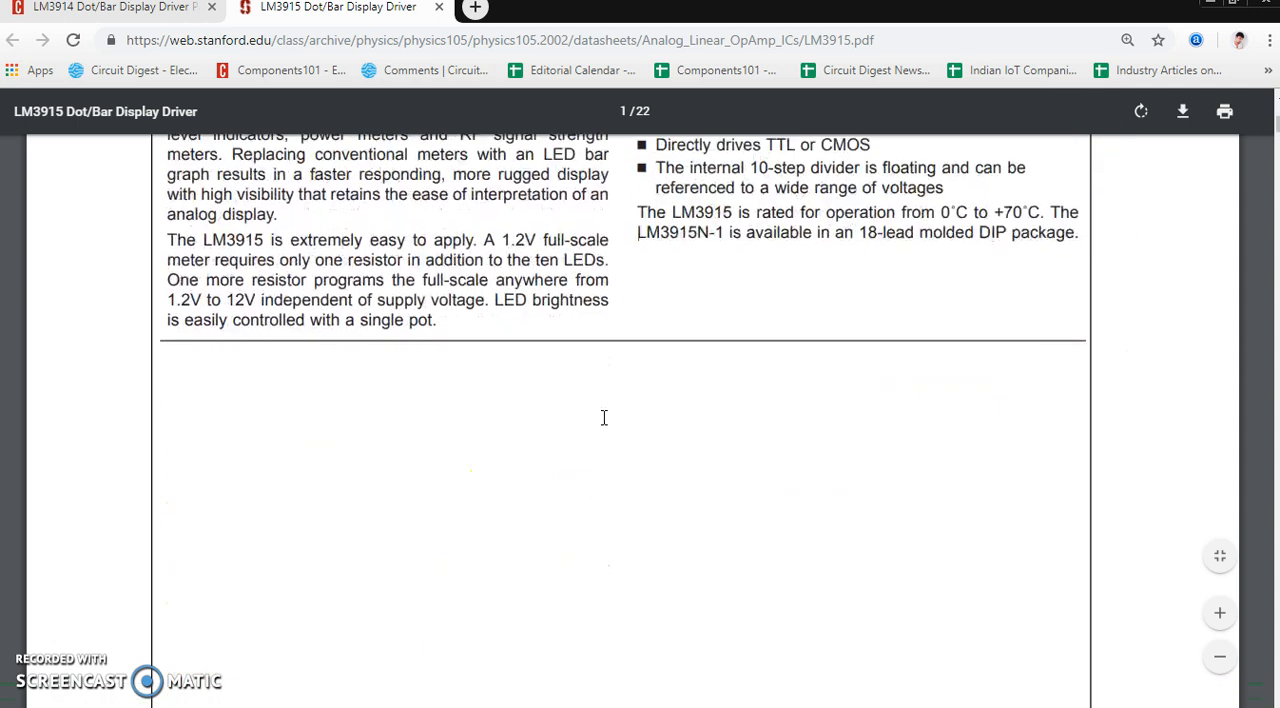
{"action": "scroll", "scroll_direction": "down", "scroll_amount": 3}
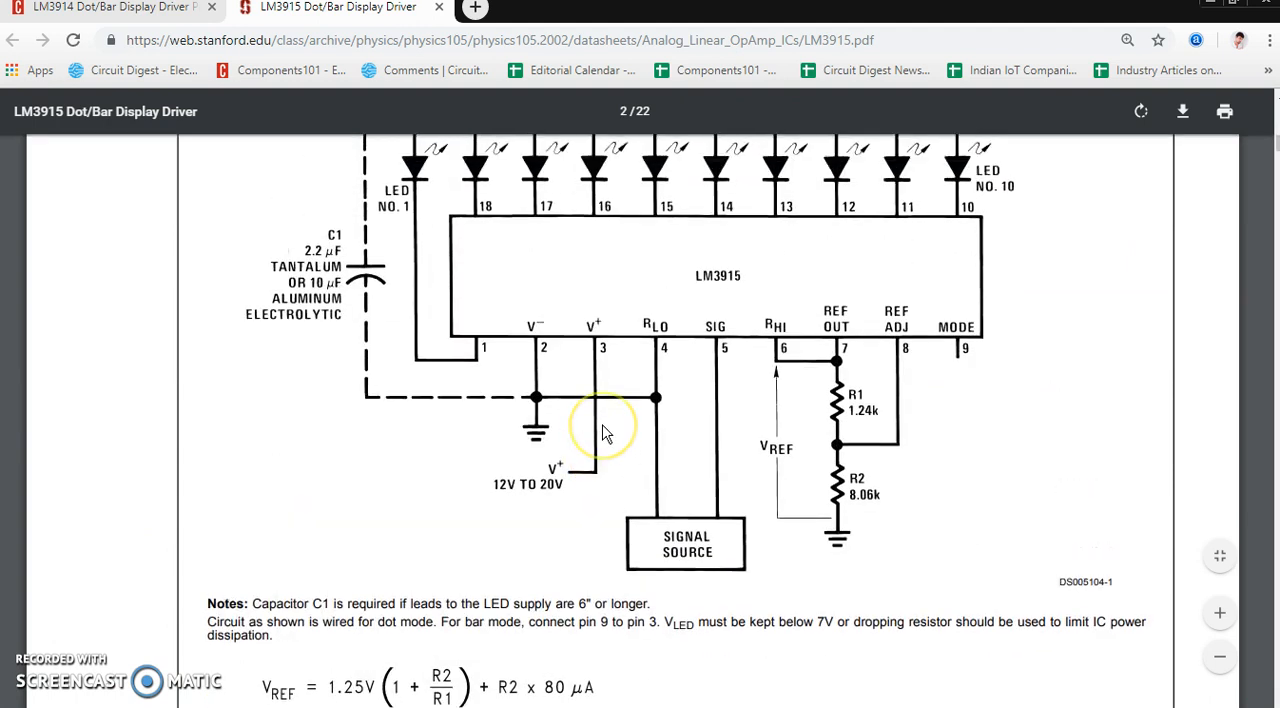
{"action": "scroll", "scroll_direction": "up", "scroll_amount": 3}
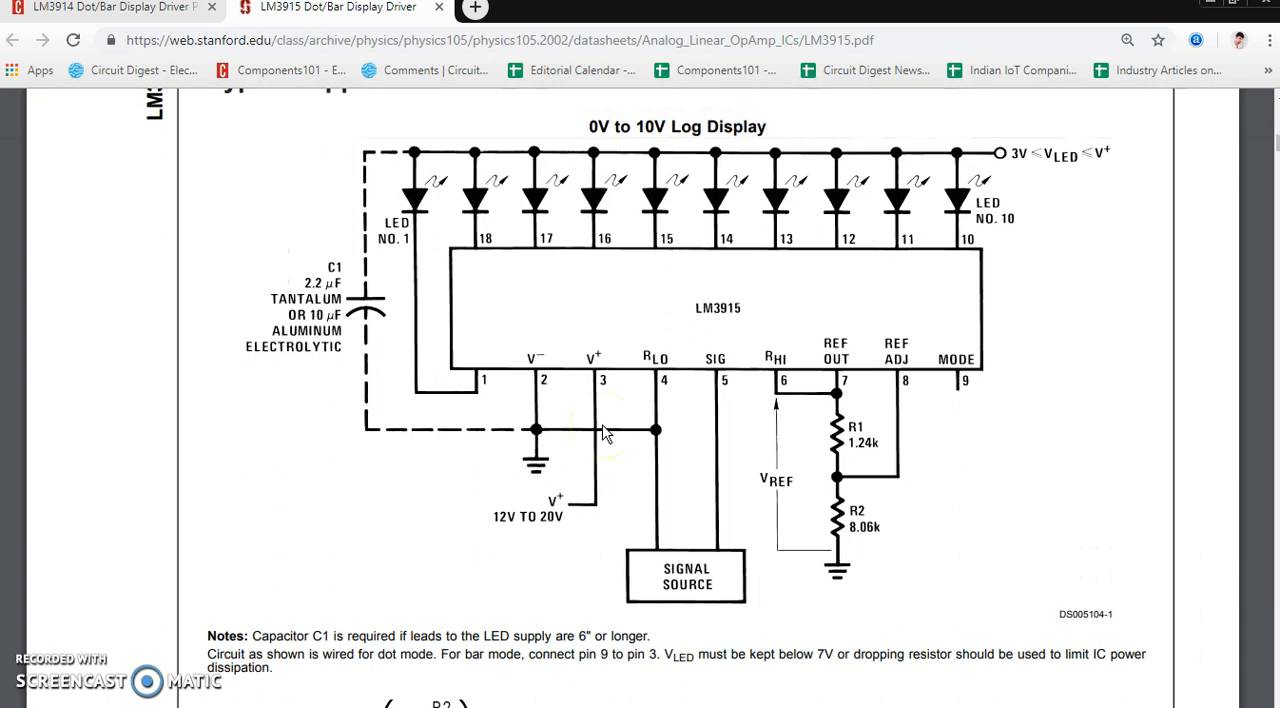
{"action": "mouse_move", "coordinate": [866, 438]}
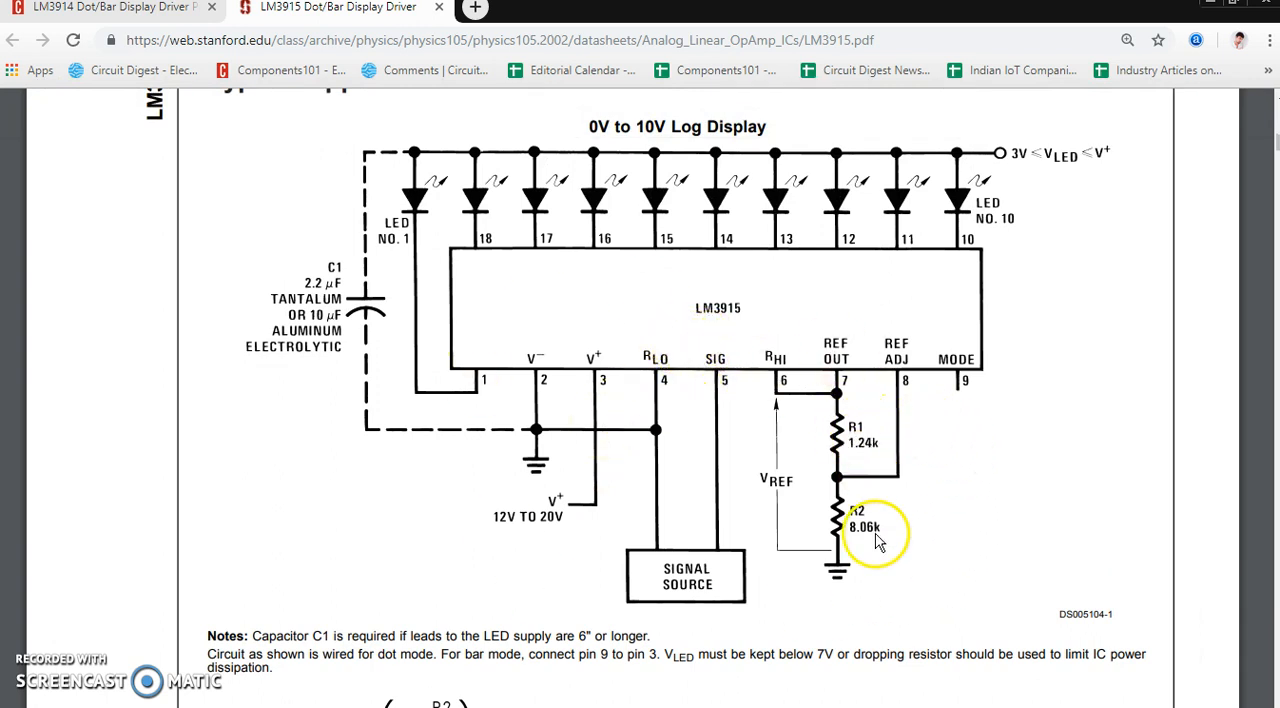
{"action": "scroll", "scroll_direction": "down", "scroll_amount": 3}
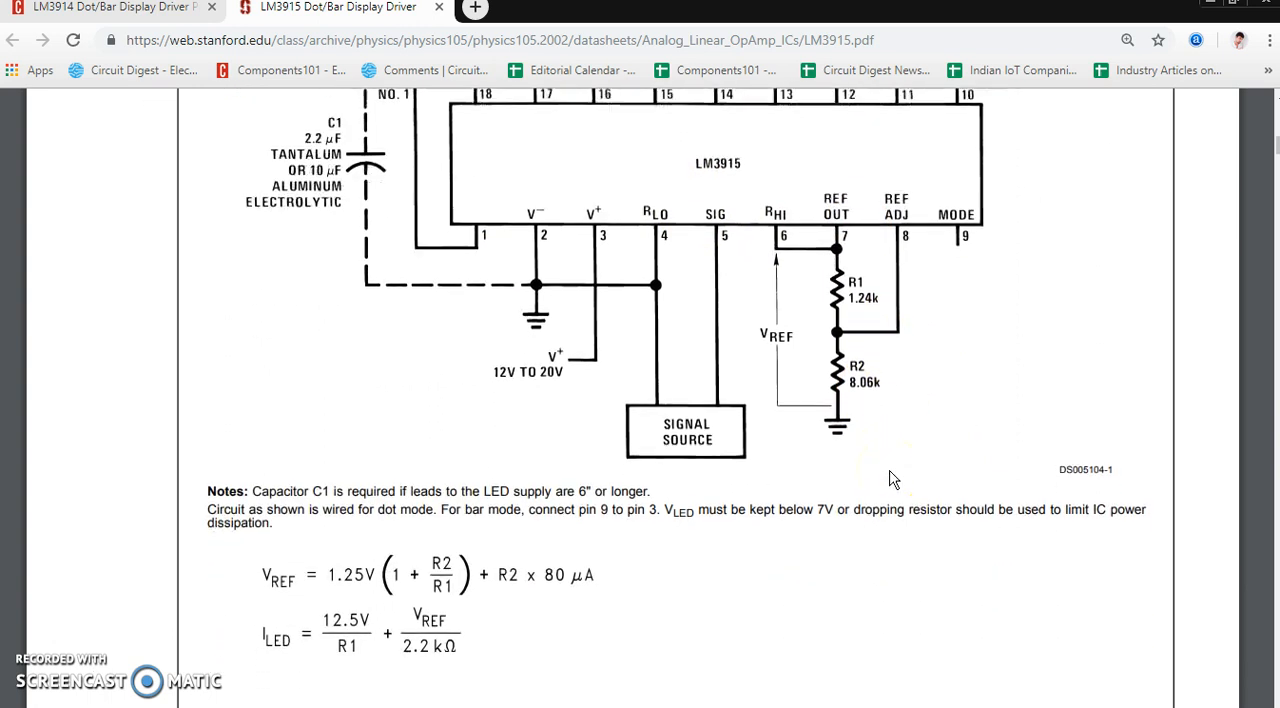
Bring the V_REF and I_LED formulas beneath the application circuit into view
{"action": "scroll", "scroll_direction": "down", "scroll_amount": 3}
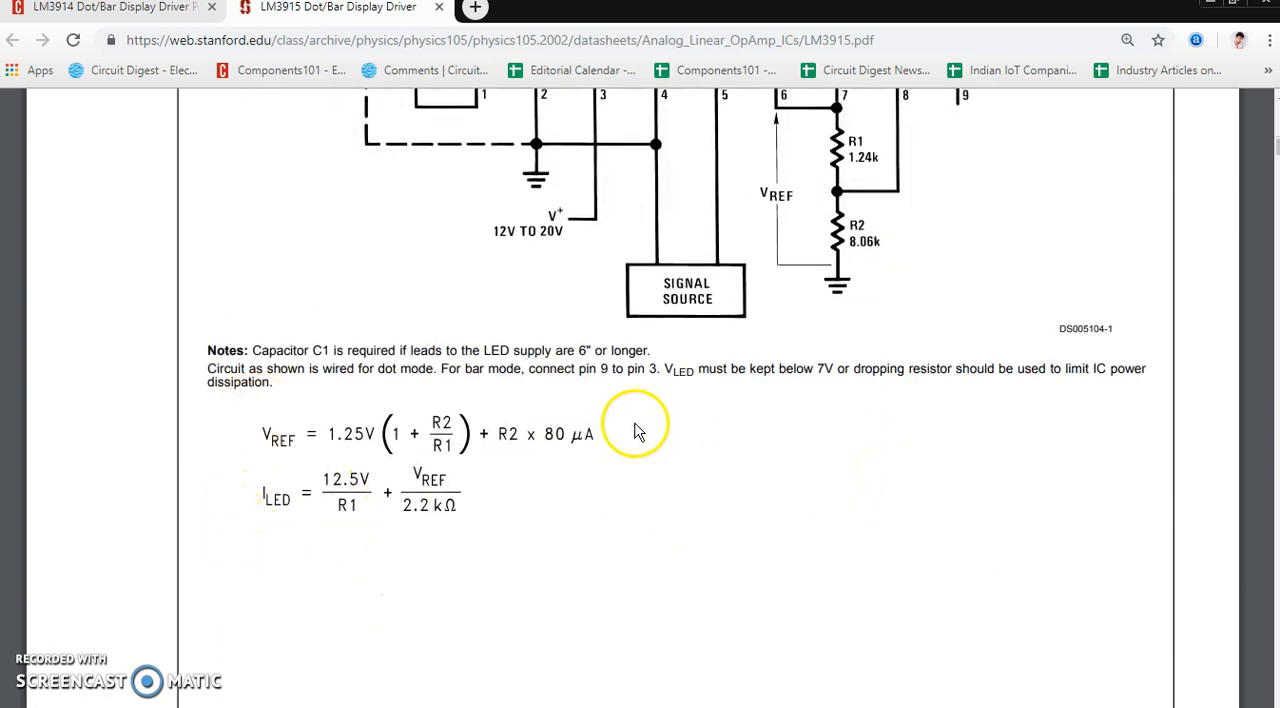
{"action": "mouse_move", "coordinate": [292, 548]}
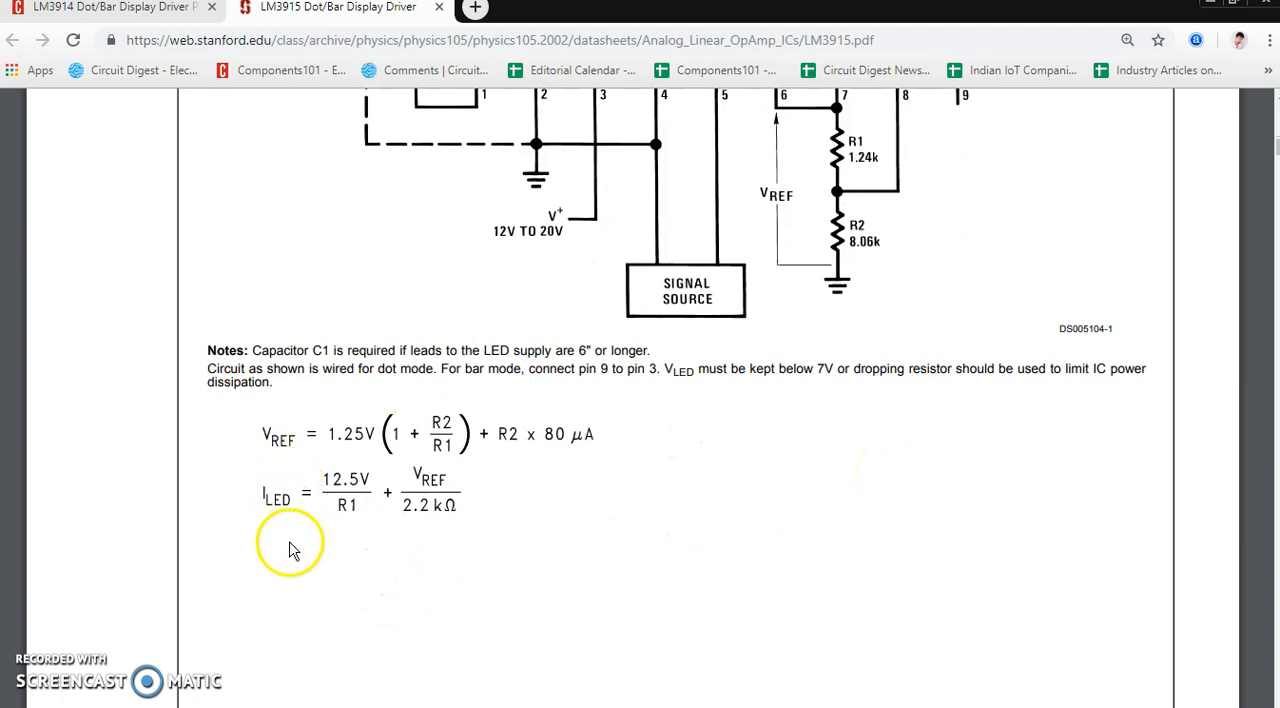
{"action": "mouse_move", "coordinate": [294, 548]}
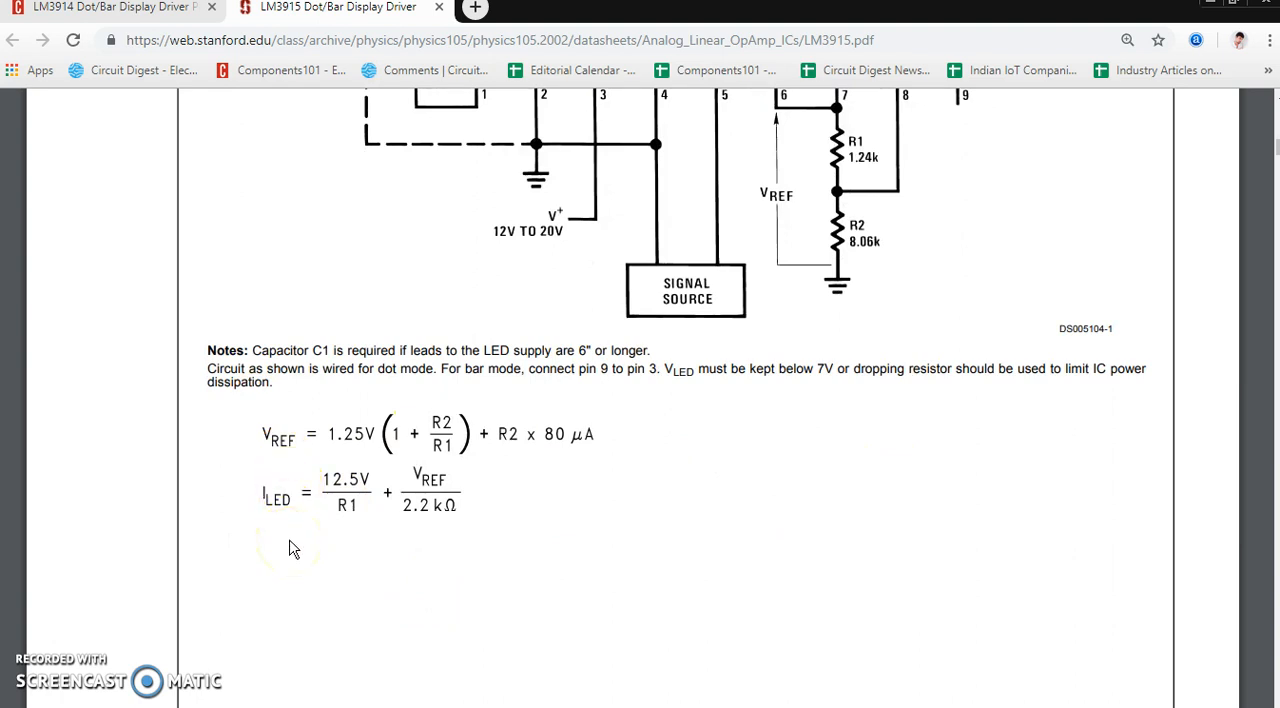
{"action": "mouse_move", "coordinate": [292, 472]}
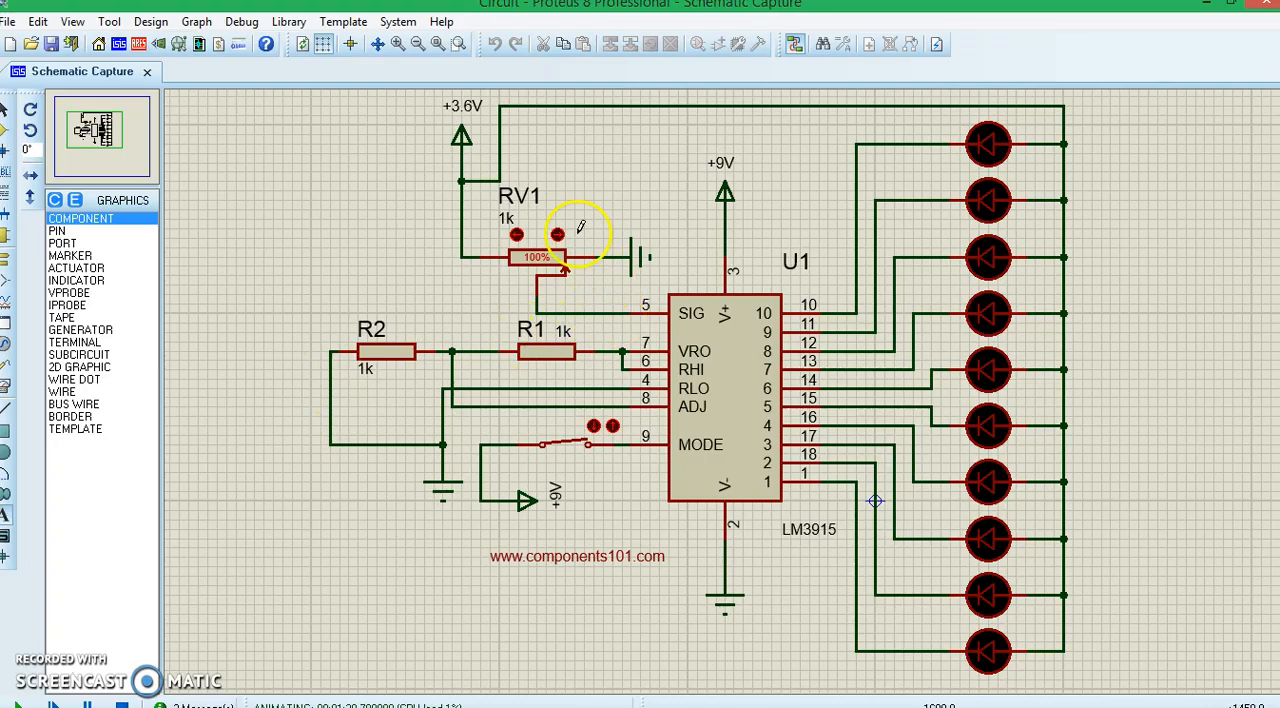
{"action": "mouse_move", "coordinate": [432, 122]}
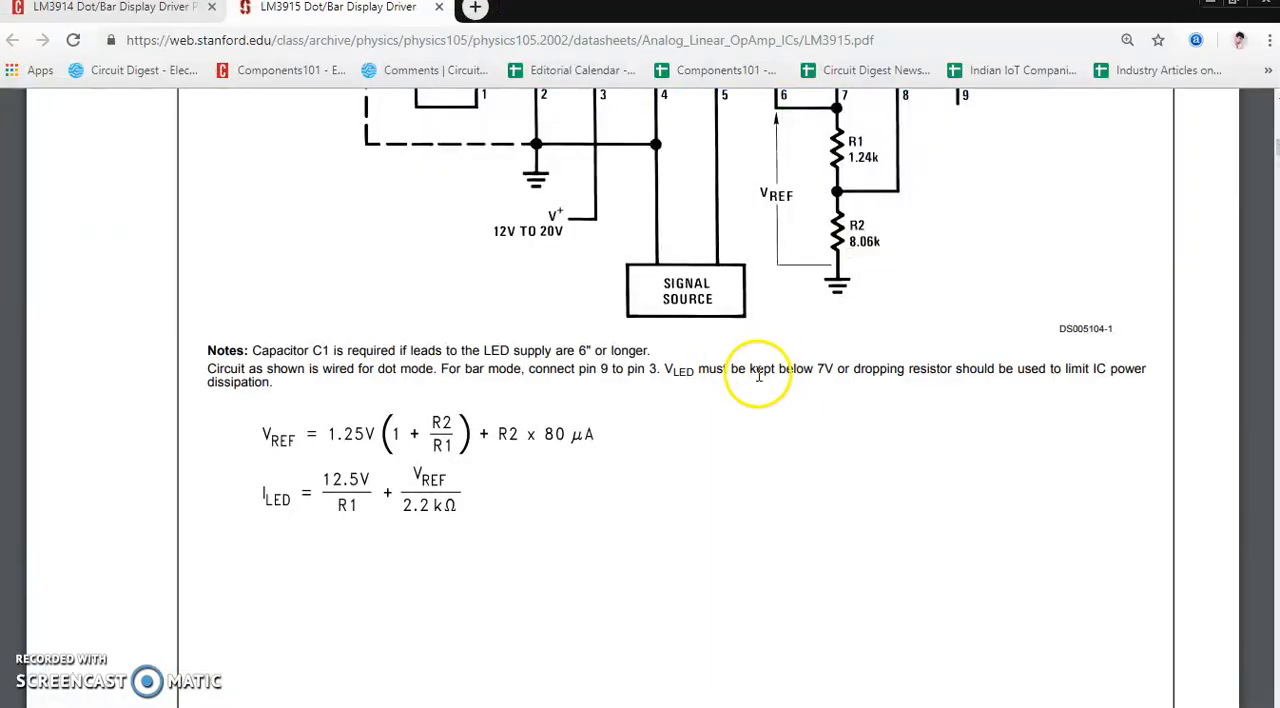
{"action": "mouse_move", "coordinate": [448, 432]}
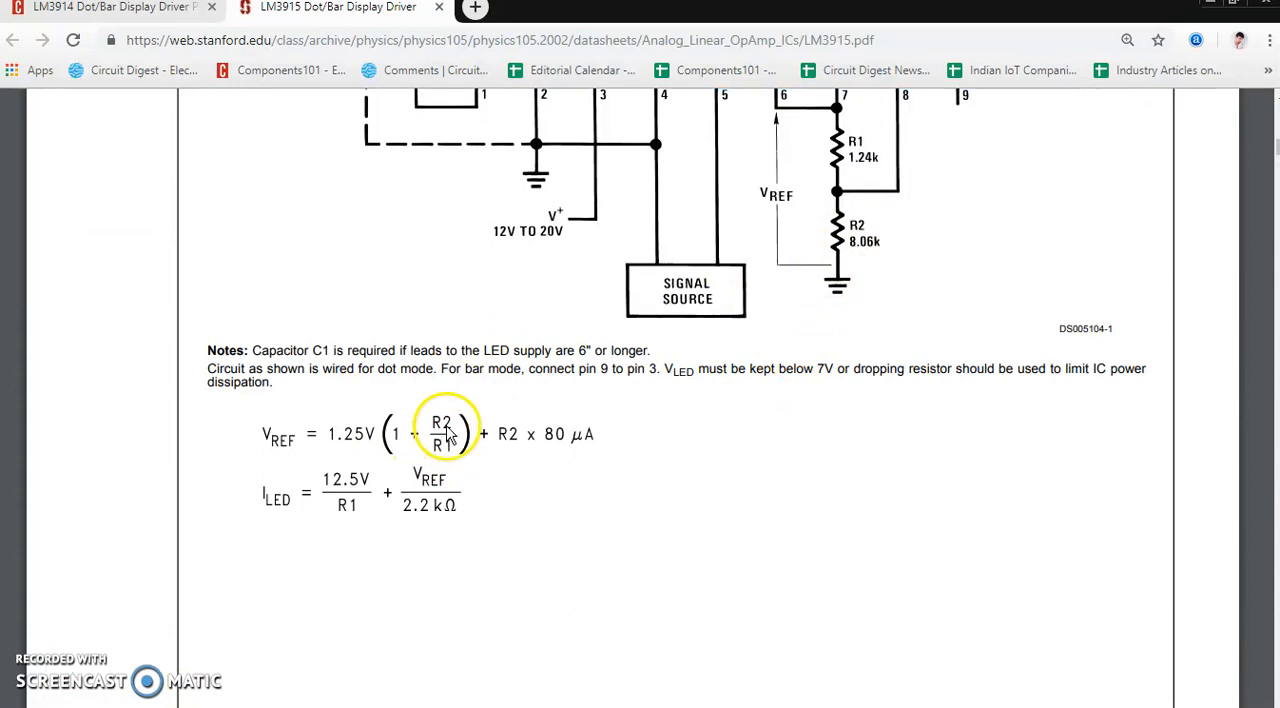
{"action": "mouse_move", "coordinate": [470, 448]}
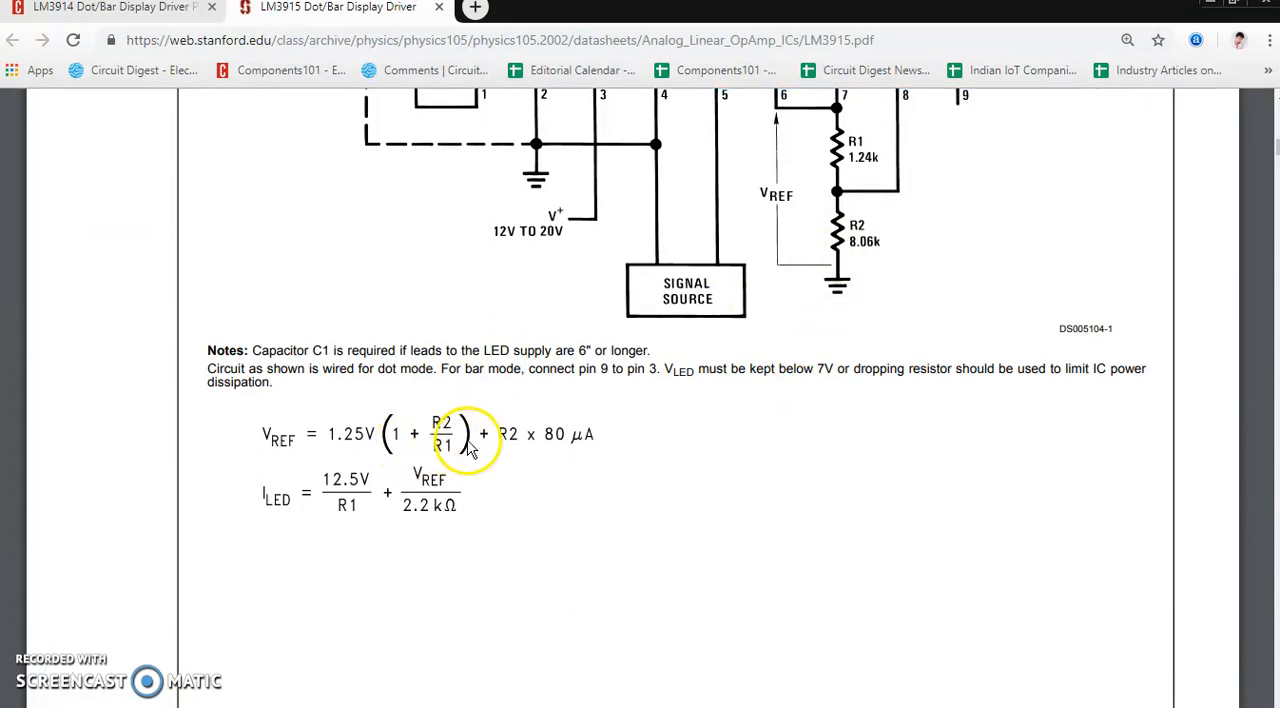
{"action": "mouse_move", "coordinate": [350, 440]}
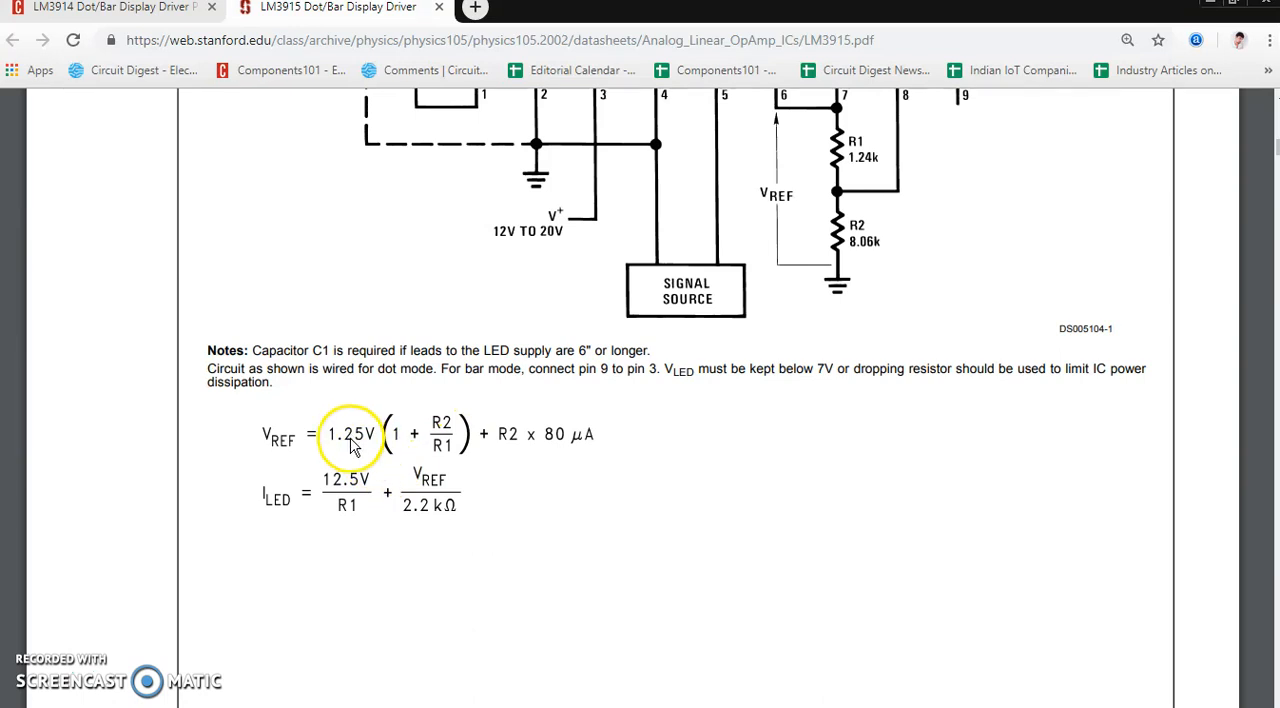
{"action": "mouse_move", "coordinate": [512, 440]}
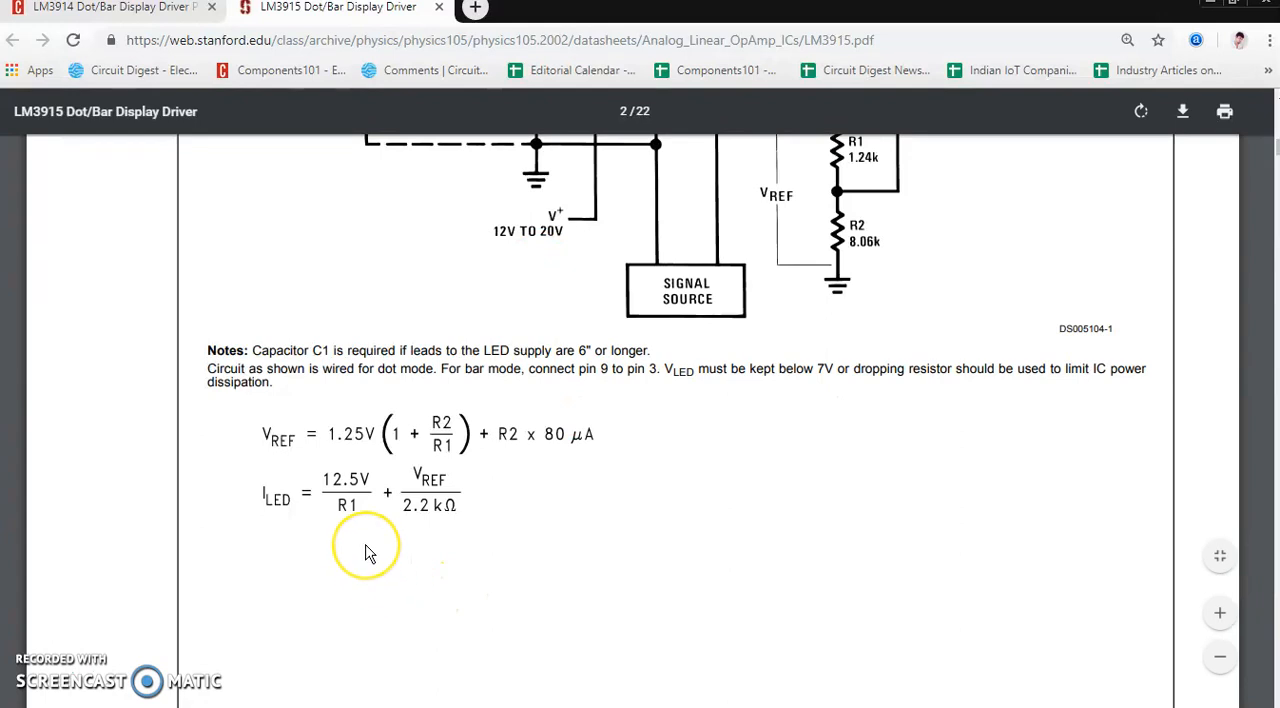
{"action": "mouse_move", "coordinate": [364, 540]}
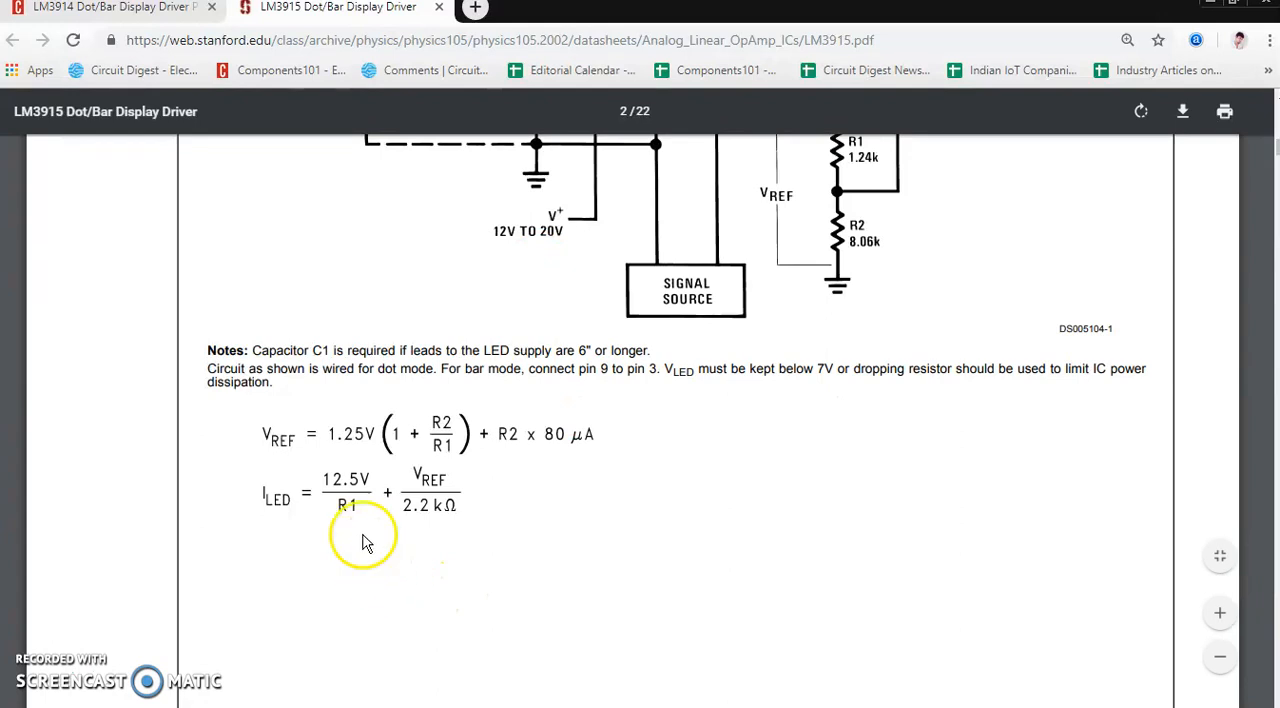
{"action": "mouse_move", "coordinate": [244, 468]}
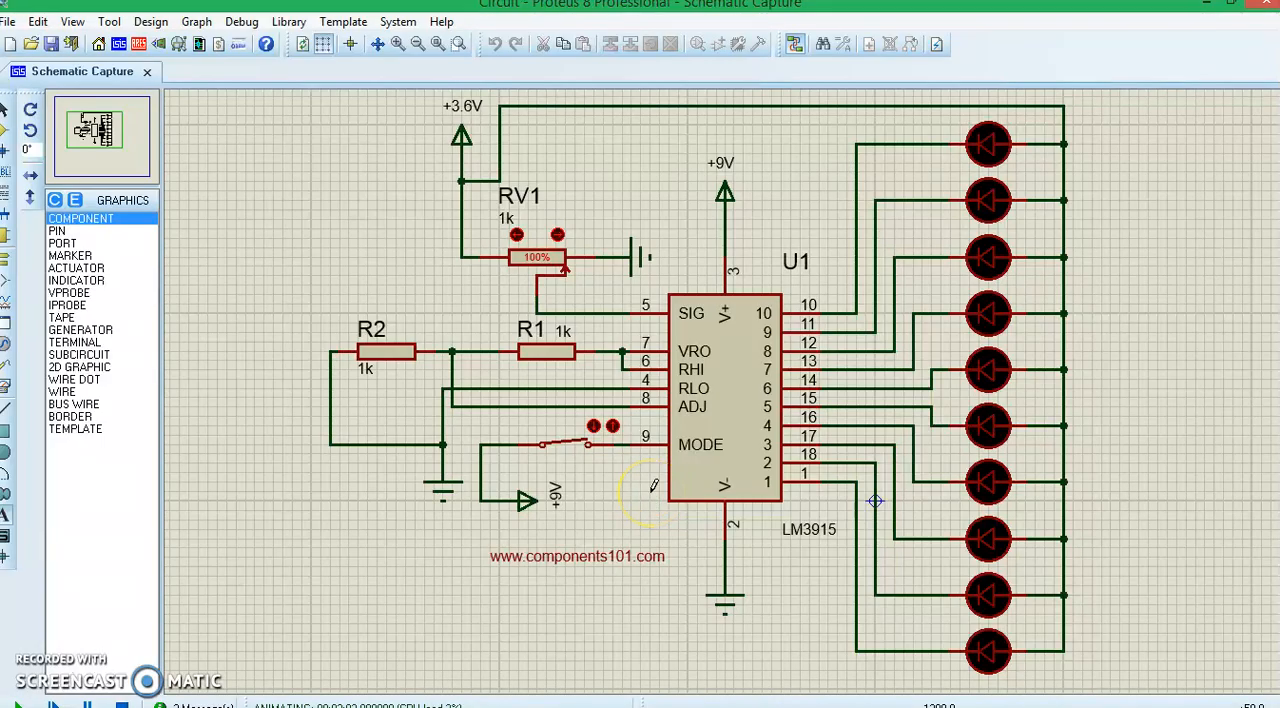
{"action": "mouse_move", "coordinate": [620, 484]}
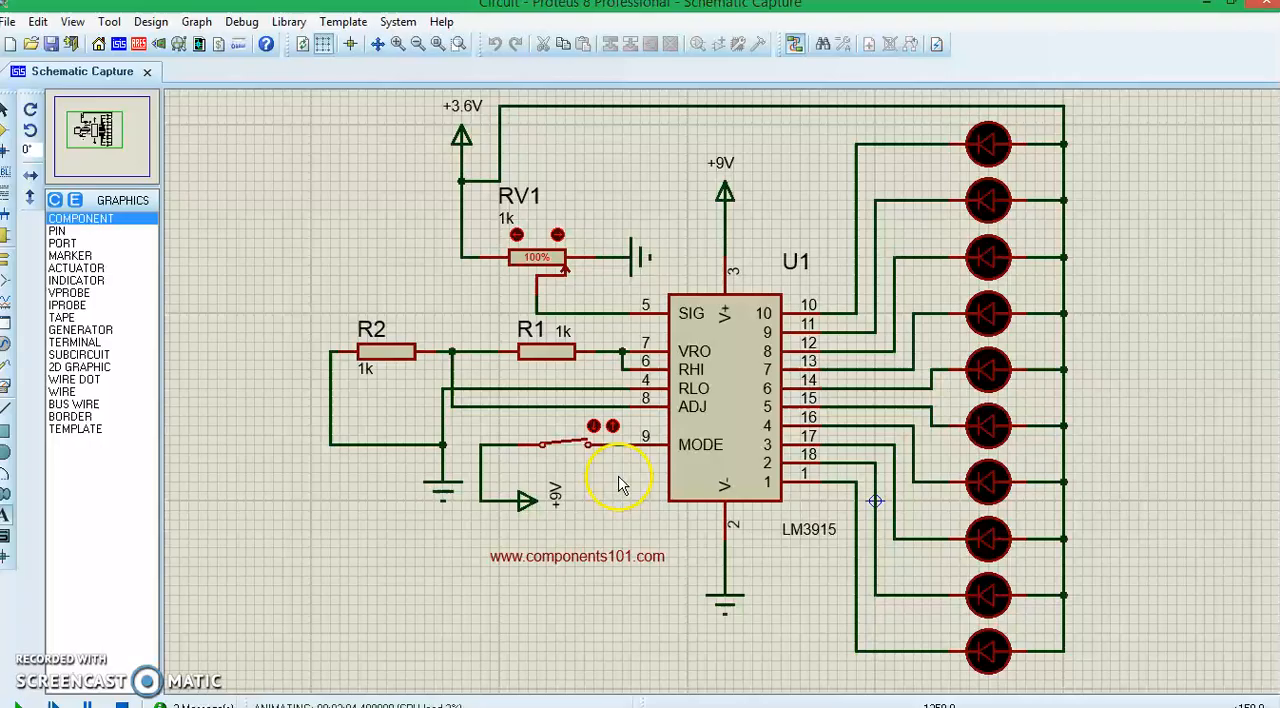
{"action": "mouse_move", "coordinate": [722, 464]}
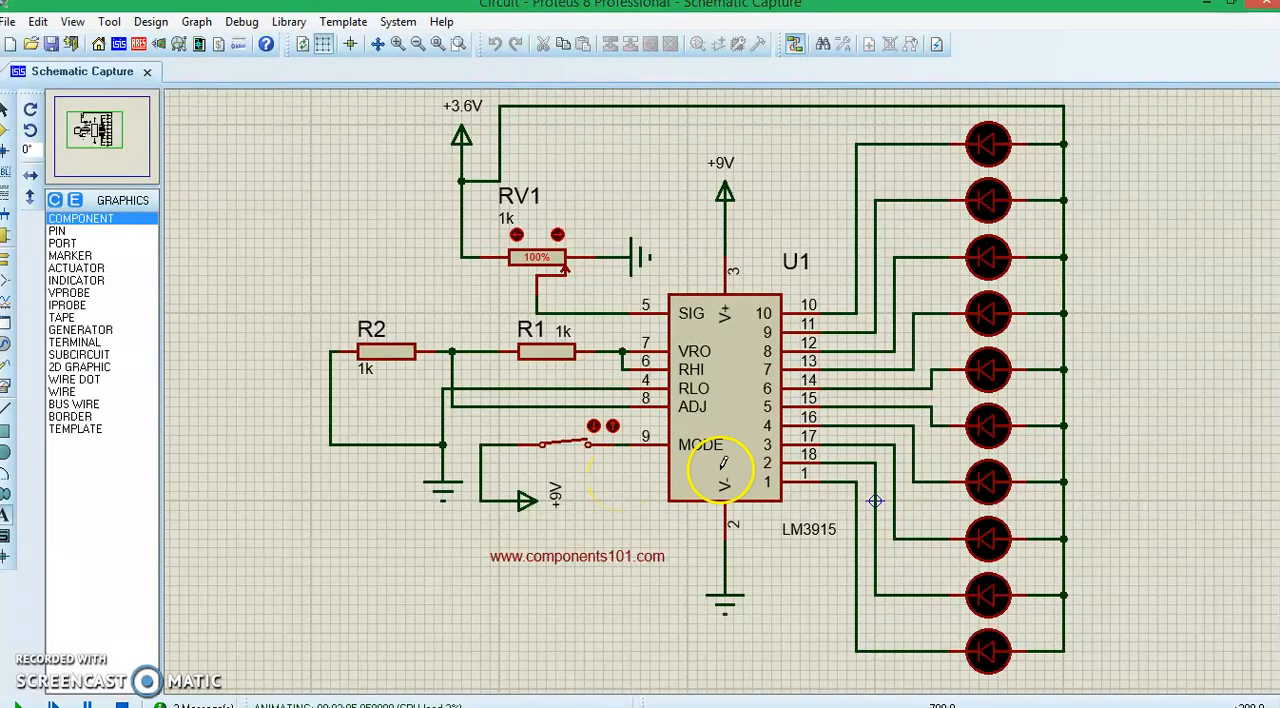
{"action": "mouse_move", "coordinate": [964, 336]}
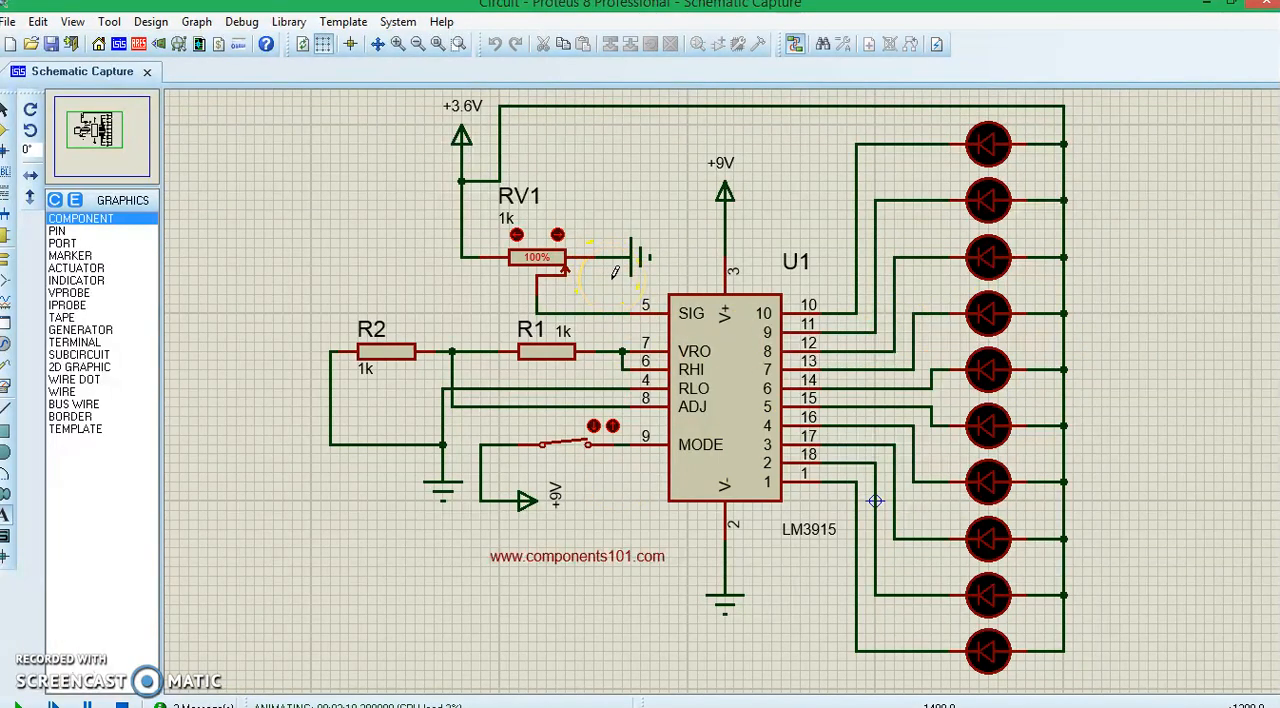
{"action": "mouse_move", "coordinate": [640, 290]}
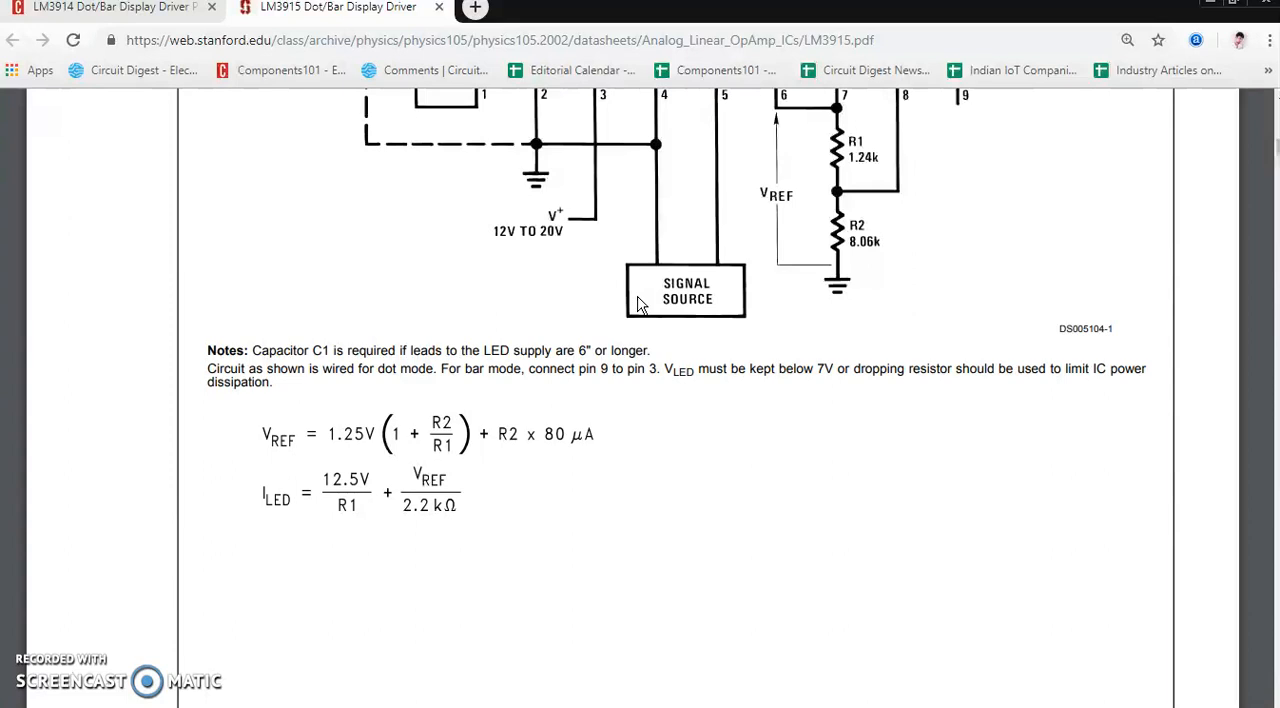
Scroll back up to the datasheet's first-page general description and features list
{"action": "scroll", "scroll_direction": "up", "scroll_amount": 3}
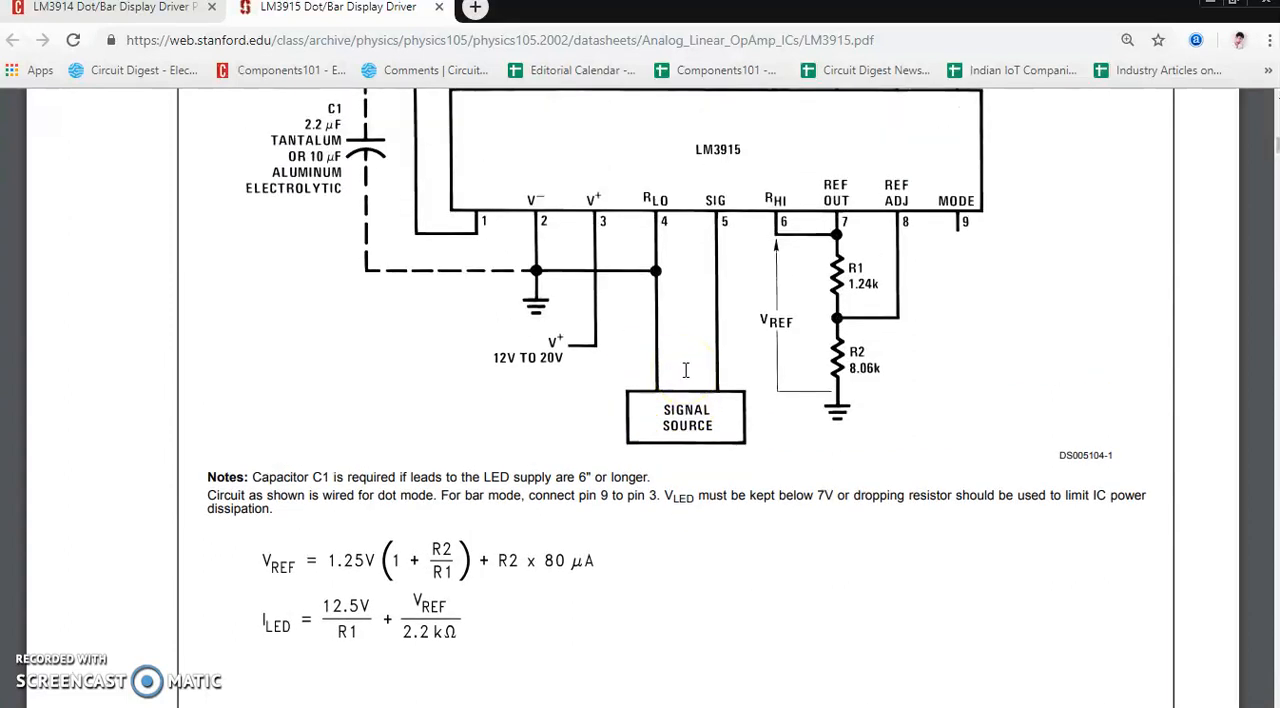
{"action": "scroll", "scroll_direction": "up", "scroll_amount": 3}
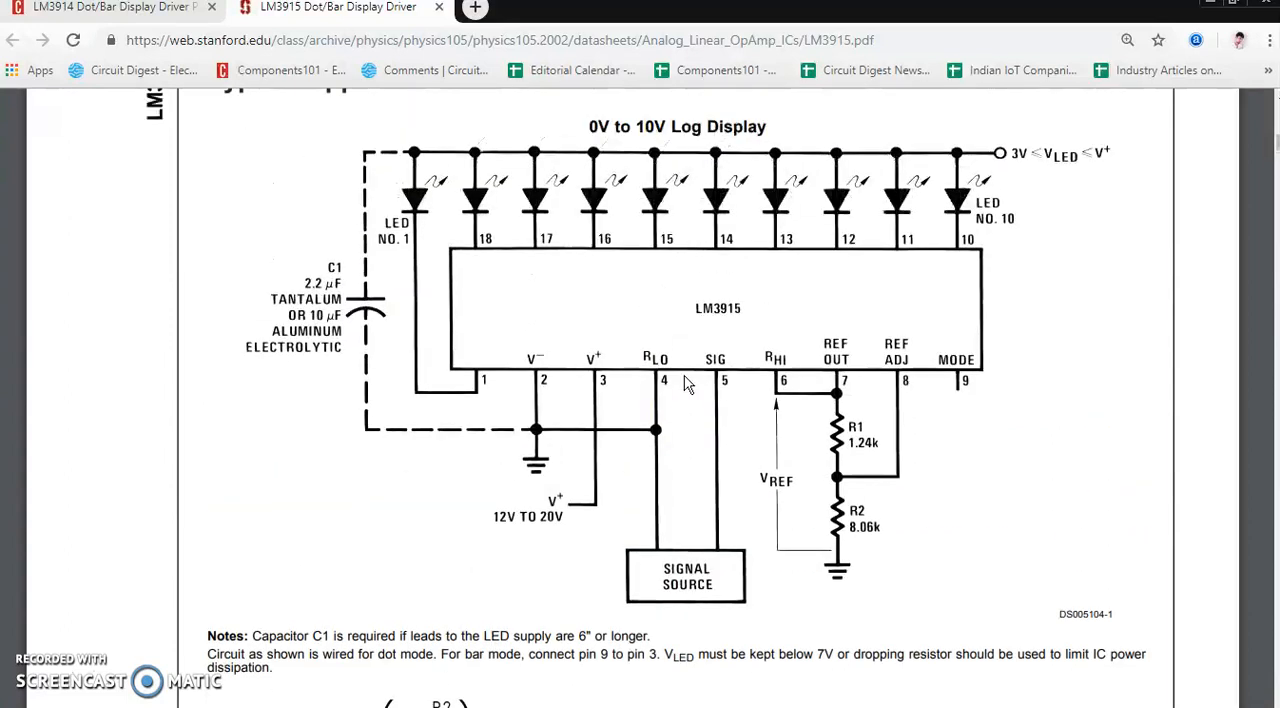
{"action": "scroll", "scroll_direction": "up", "scroll_amount": 3}
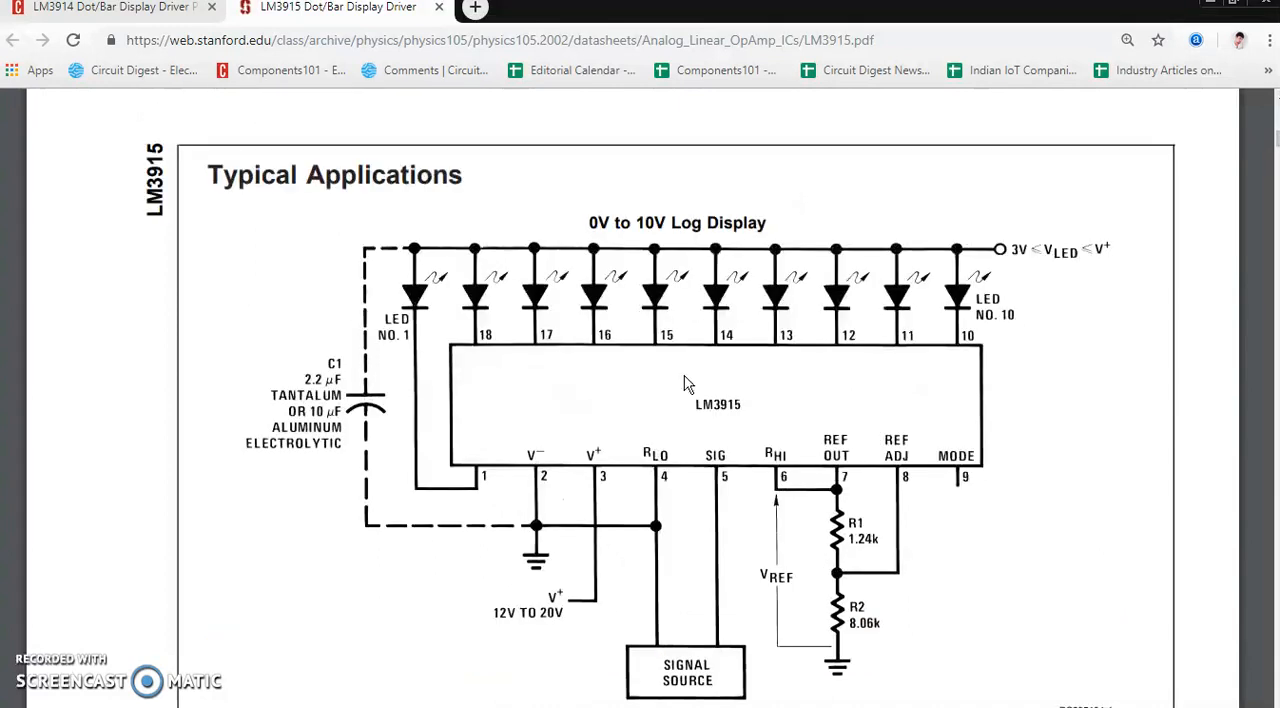
{"action": "scroll", "scroll_direction": "up", "scroll_amount": 3}
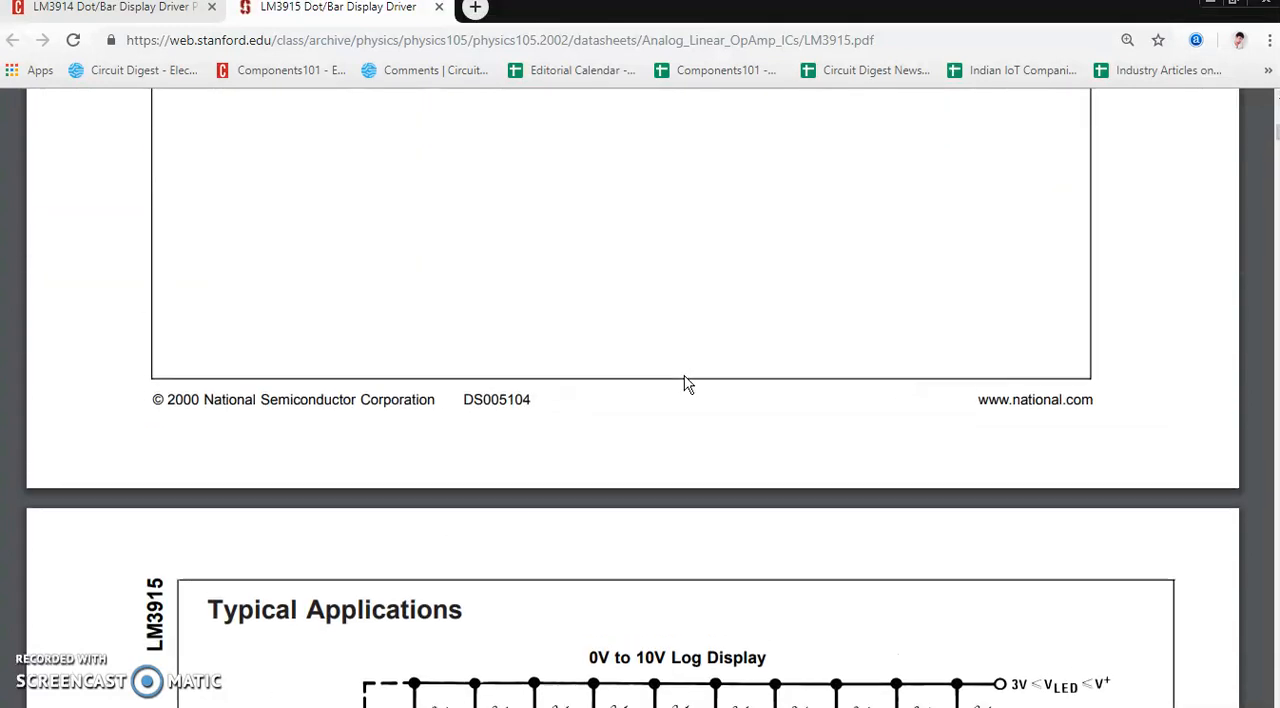
{"action": "scroll", "scroll_direction": "up", "scroll_amount": 3}
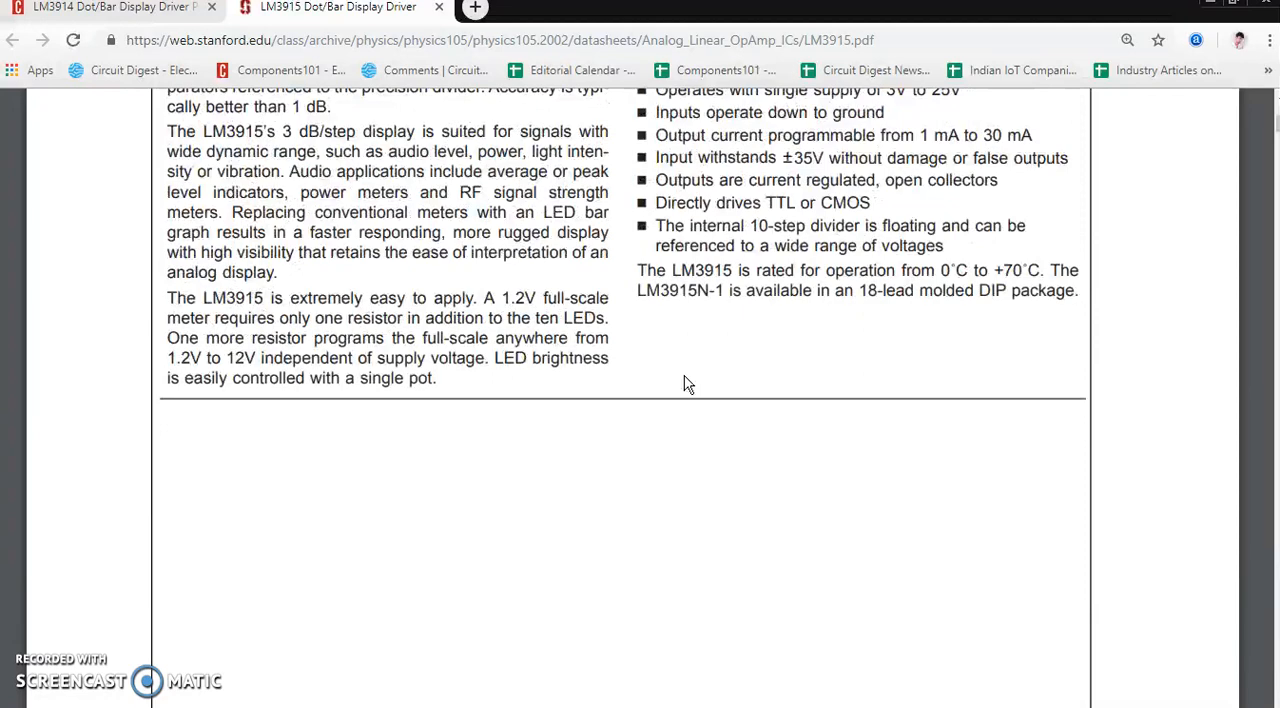
{"action": "scroll", "scroll_direction": "up", "scroll_amount": 3}
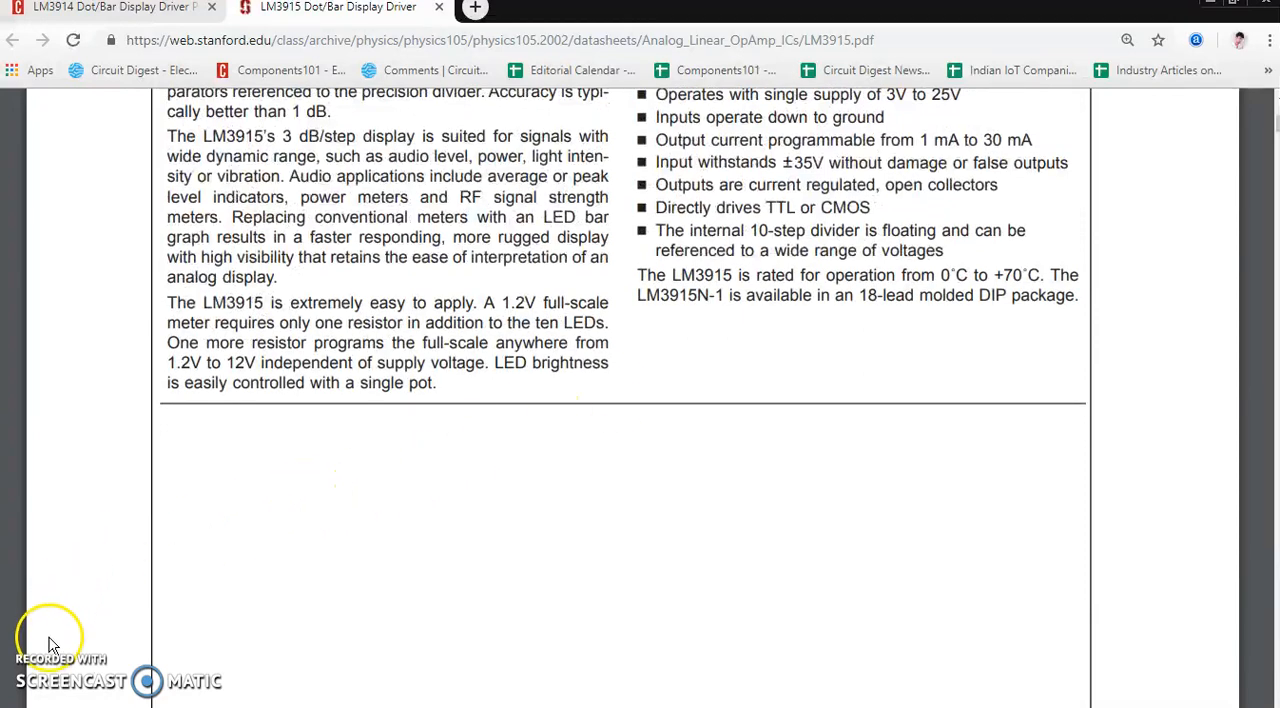